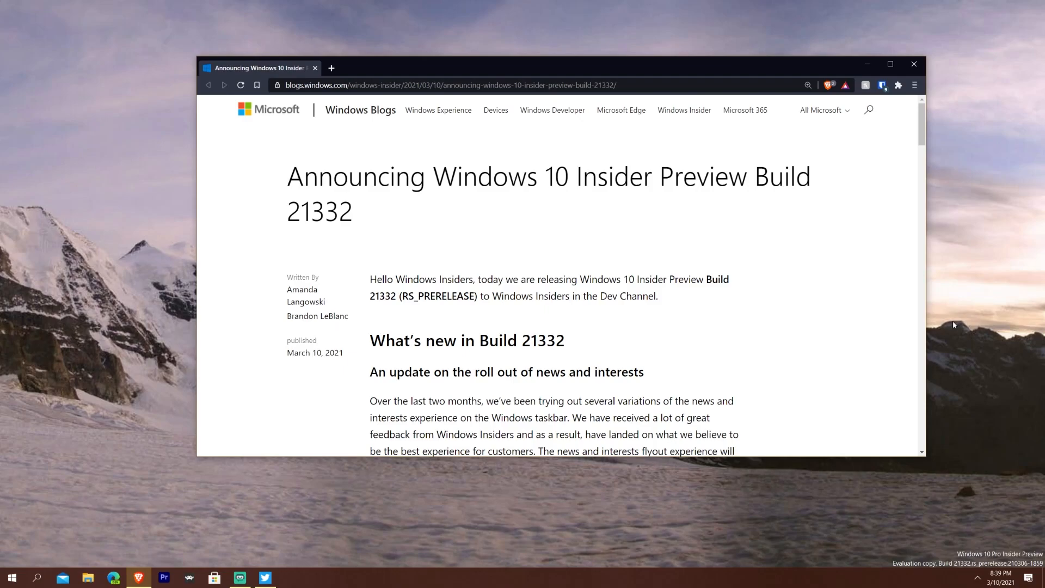
mouse_move(479, 354)
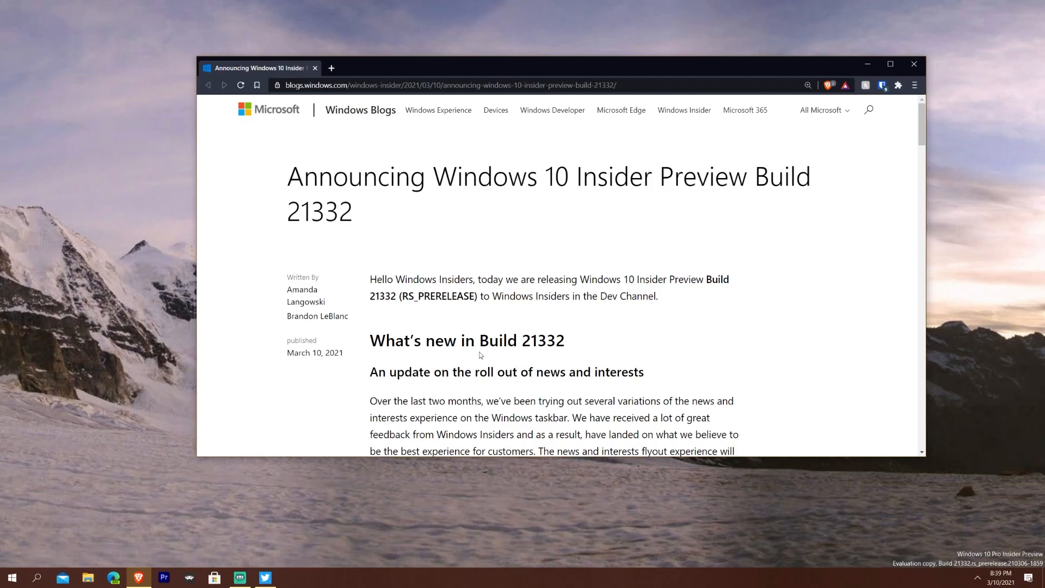
mouse_move(578, 386)
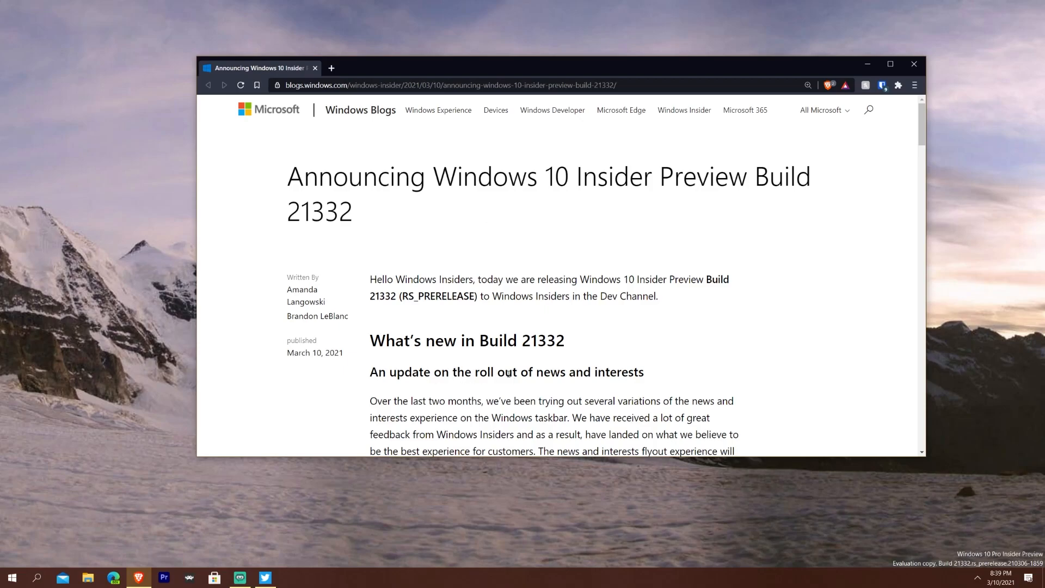
Scroll past the Build 21332 title to the 'An update on the roll out of news and interests' paragraph
scroll("down", 3)
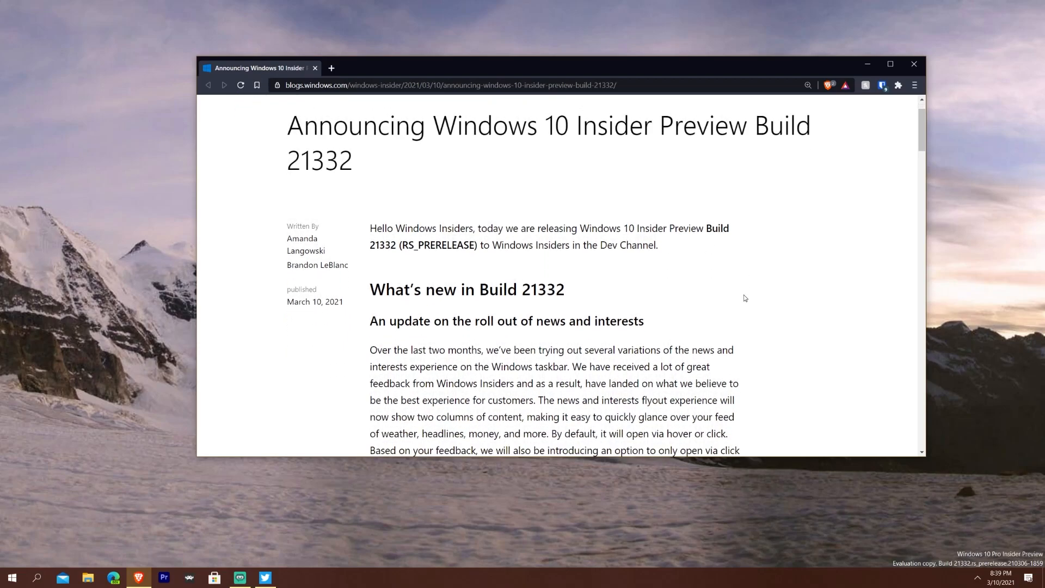
scroll("down", 3)
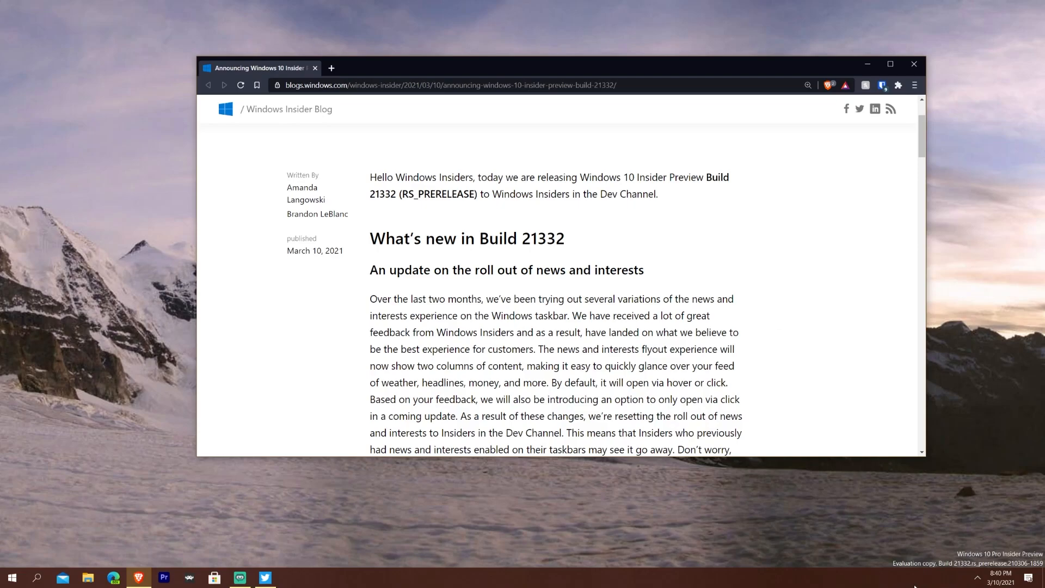
mouse_move(728, 401)
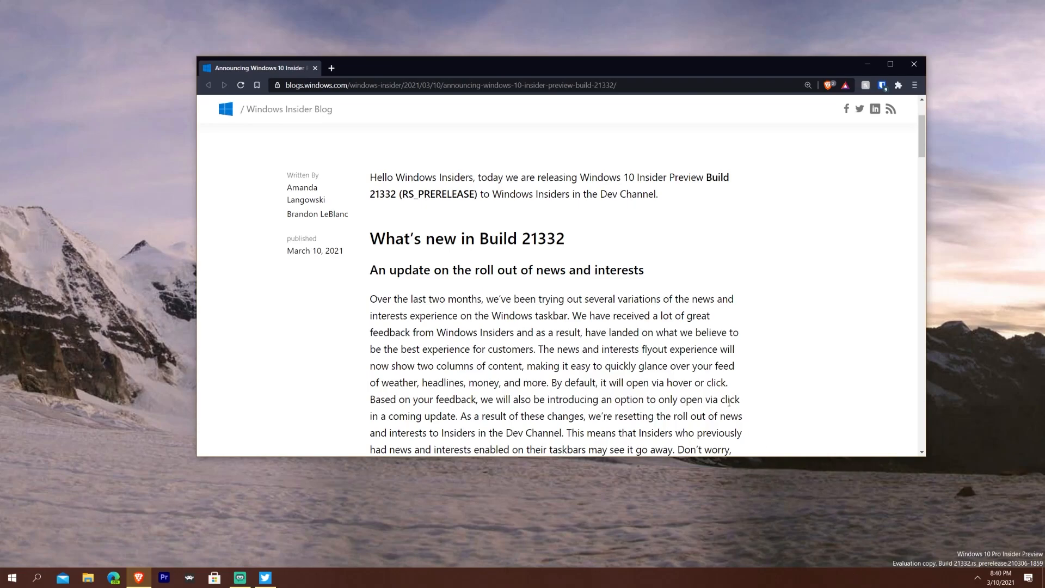
Scroll slightly so the closing sentence of the news and interests paragraph is visible
scroll("down", 3)
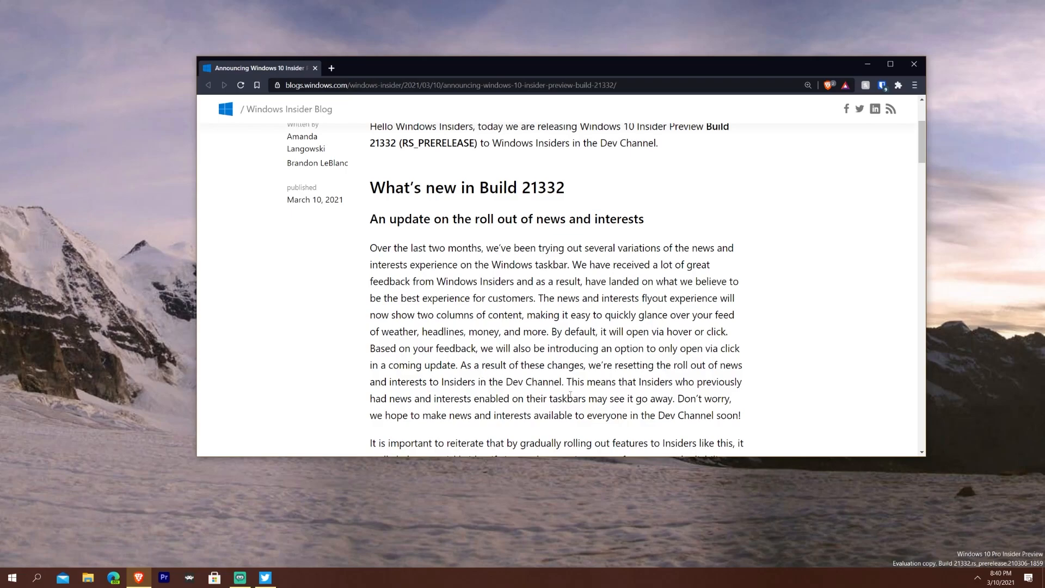
mouse_move(392, 411)
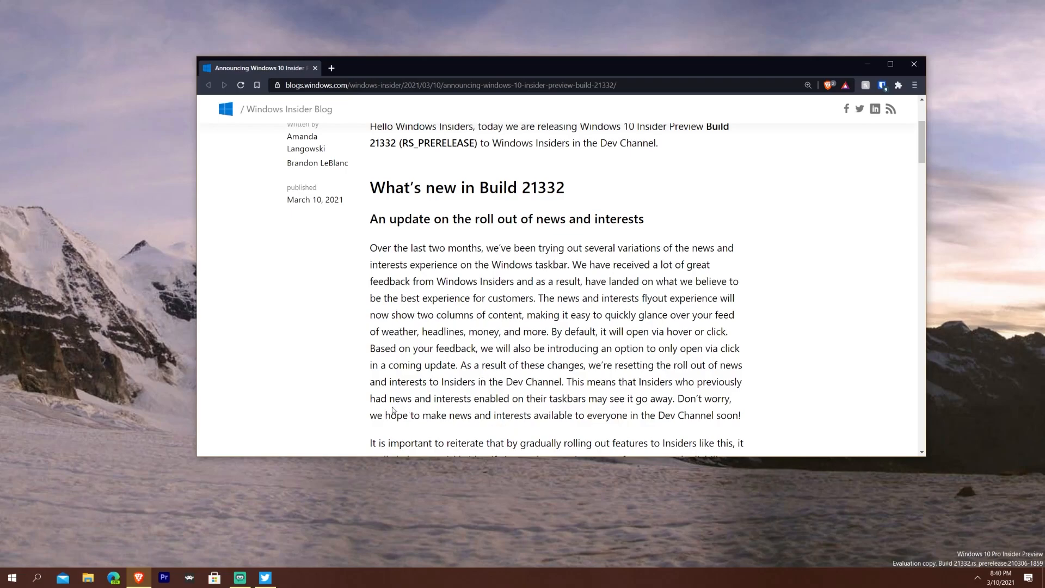
mouse_move(587, 413)
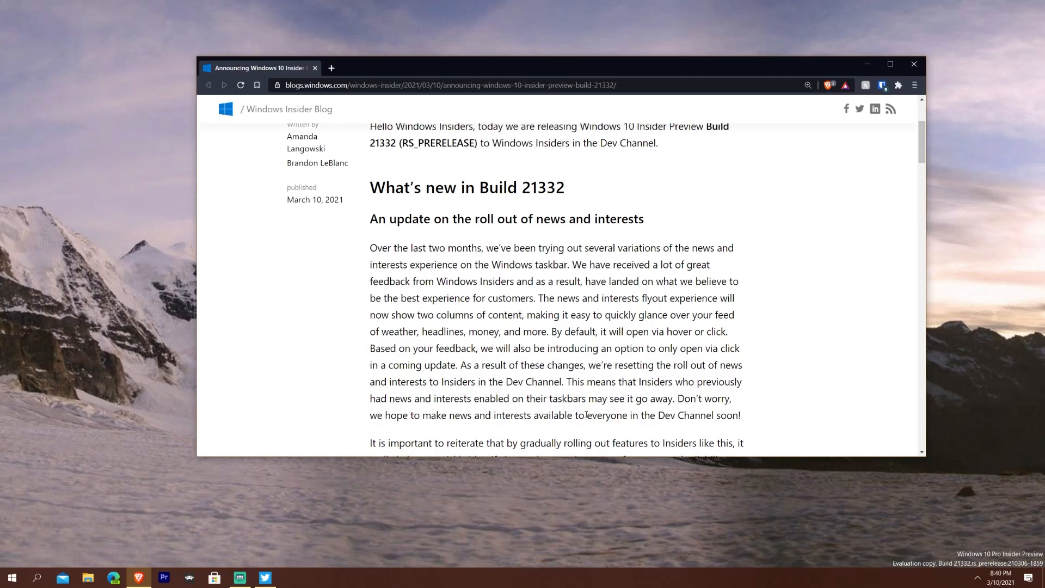
mouse_move(659, 398)
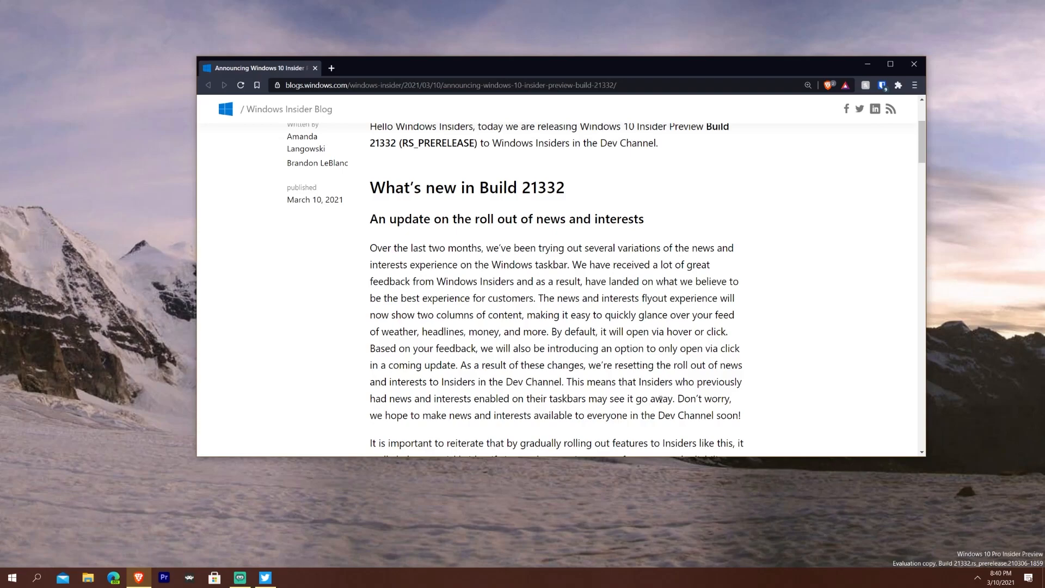
mouse_move(814, 373)
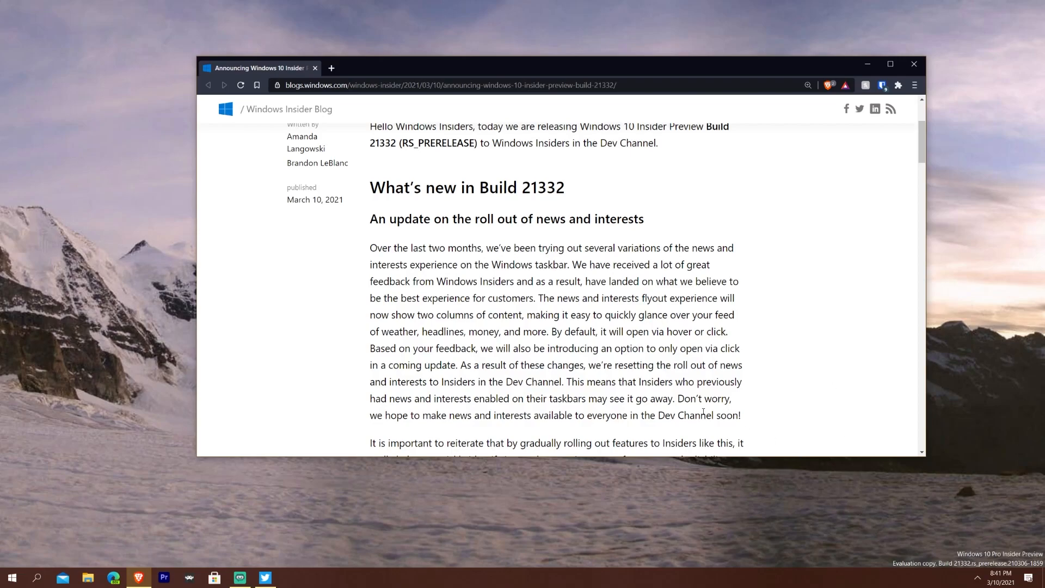
mouse_move(671, 427)
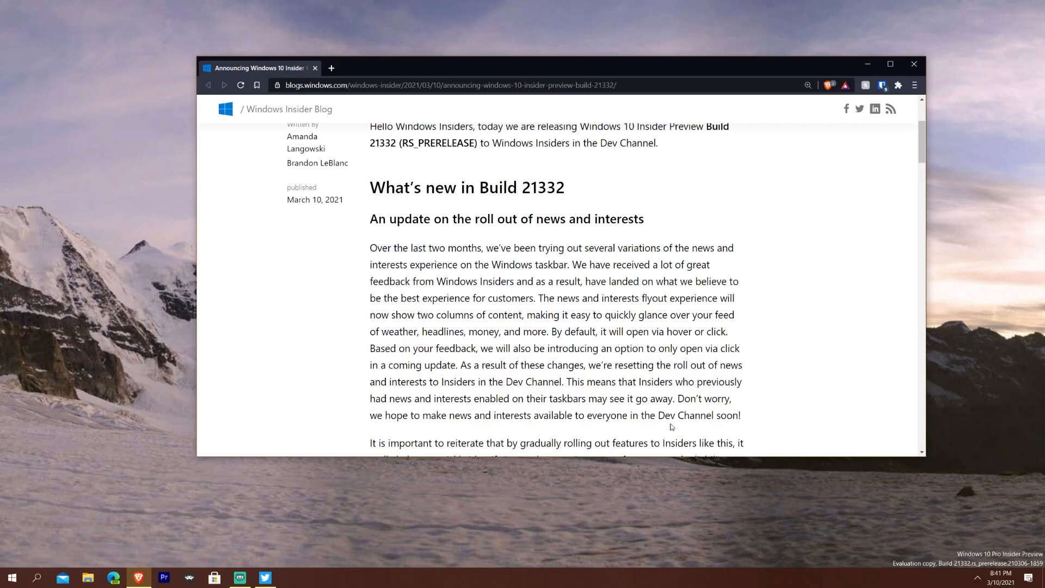
mouse_move(796, 295)
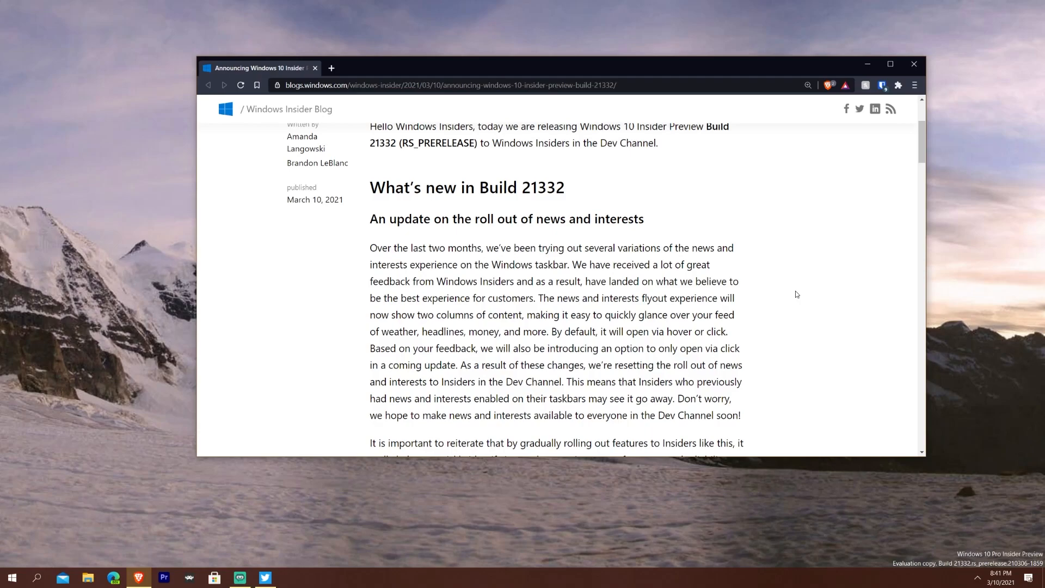
mouse_move(848, 348)
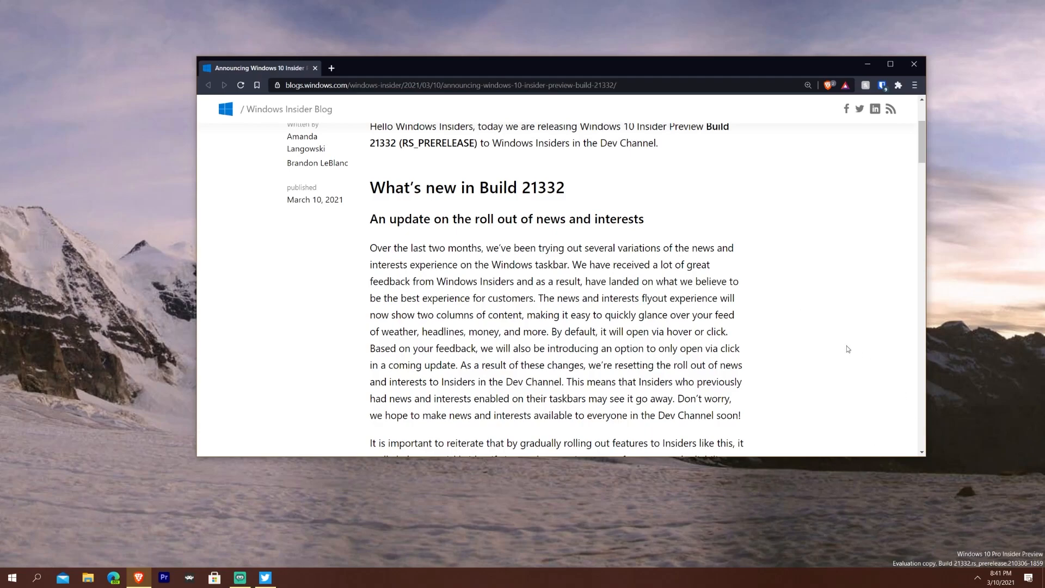
scroll("down", 3)
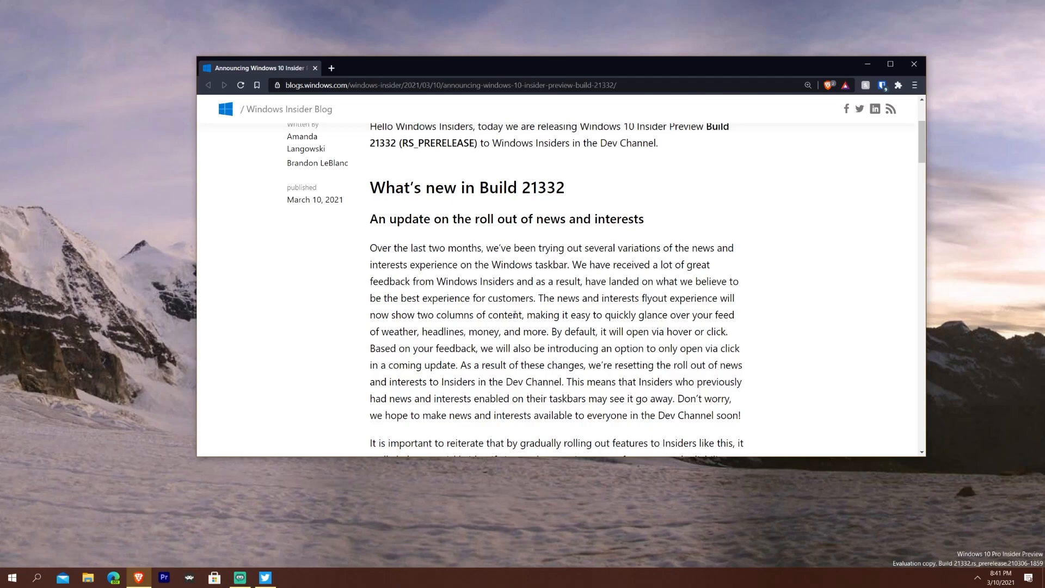
mouse_move(444, 335)
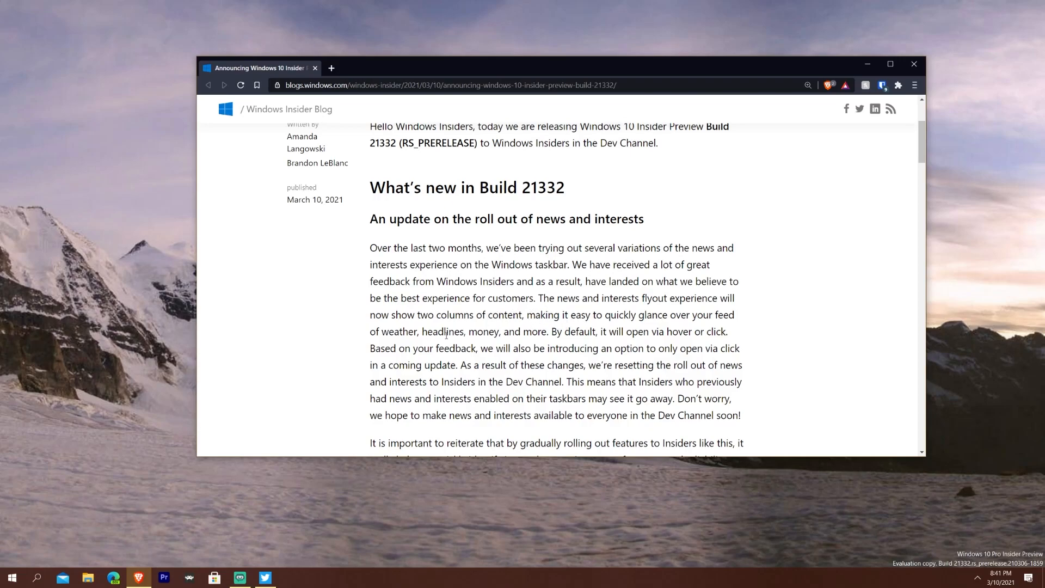
mouse_move(366, 358)
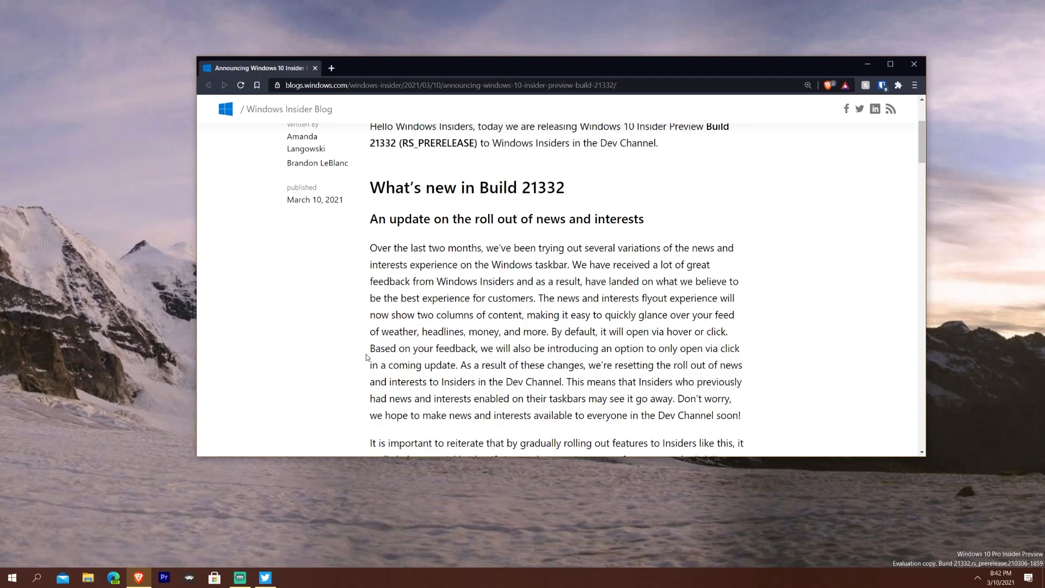
Scroll to the 'Changes and Improvements' heading and its bullet on Math Input Panel removal
scroll("down", 3)
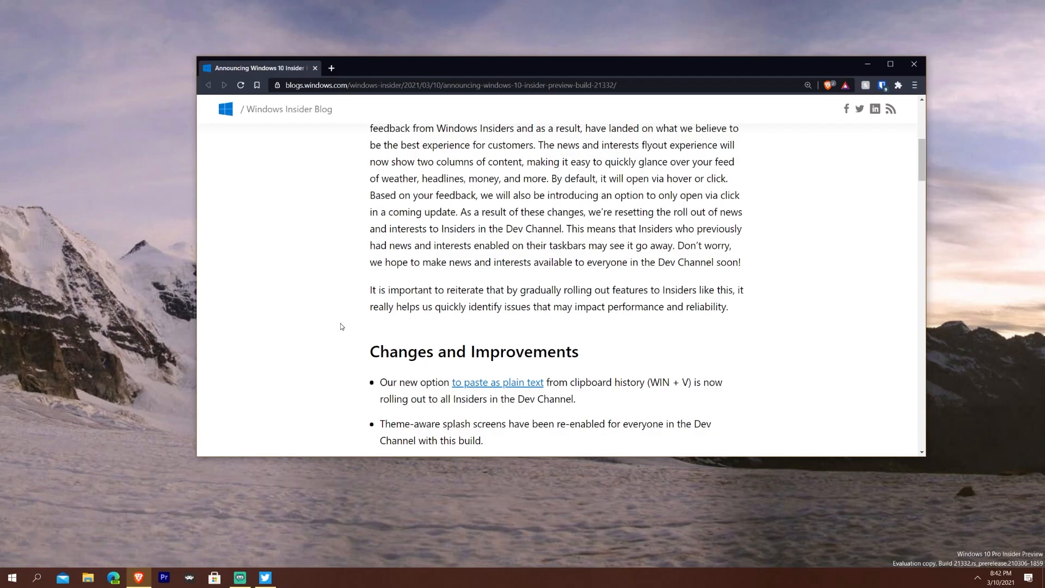
mouse_move(340, 298)
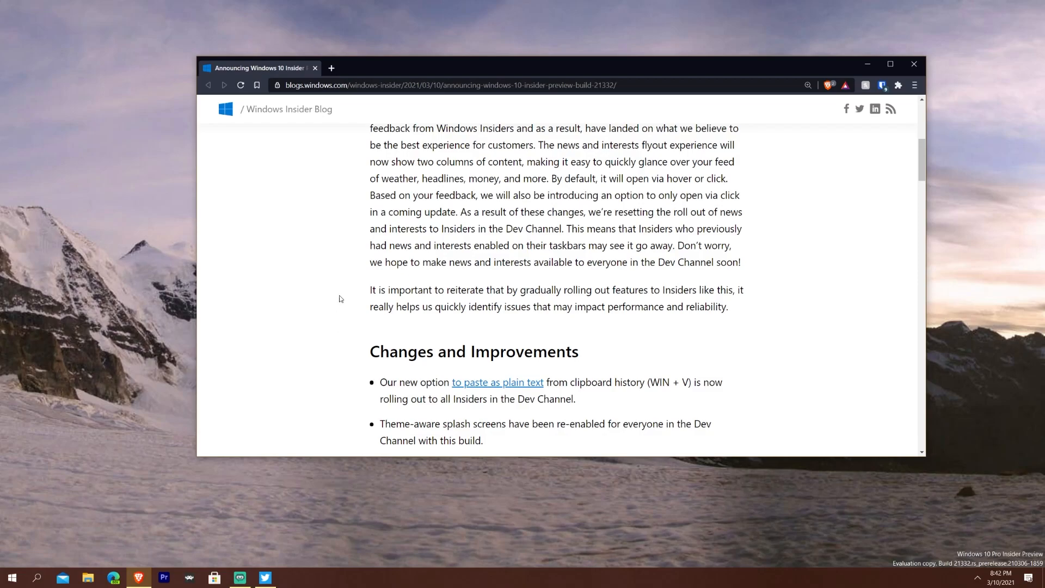
scroll("down", 3)
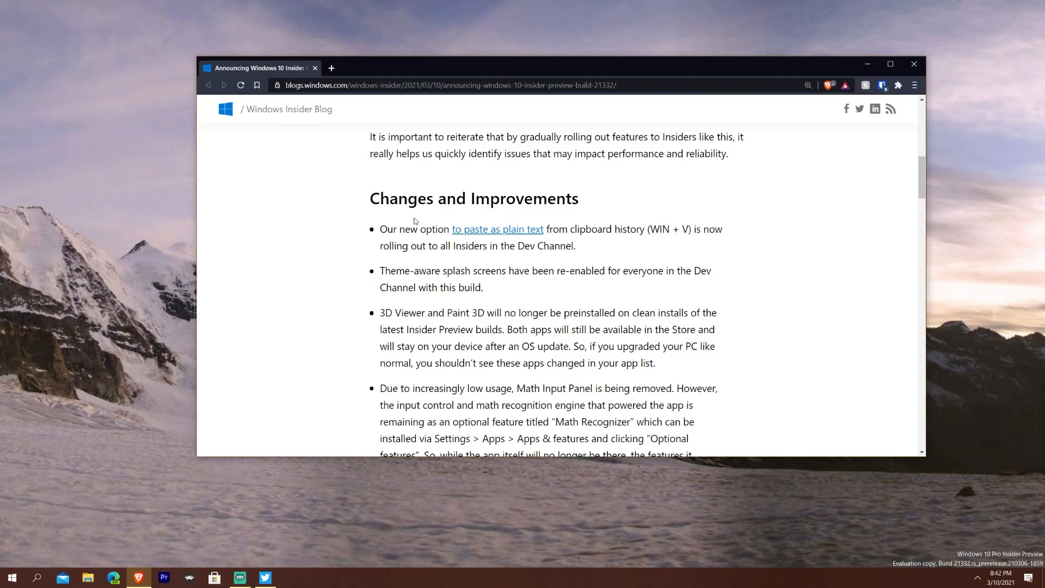
mouse_move(648, 230)
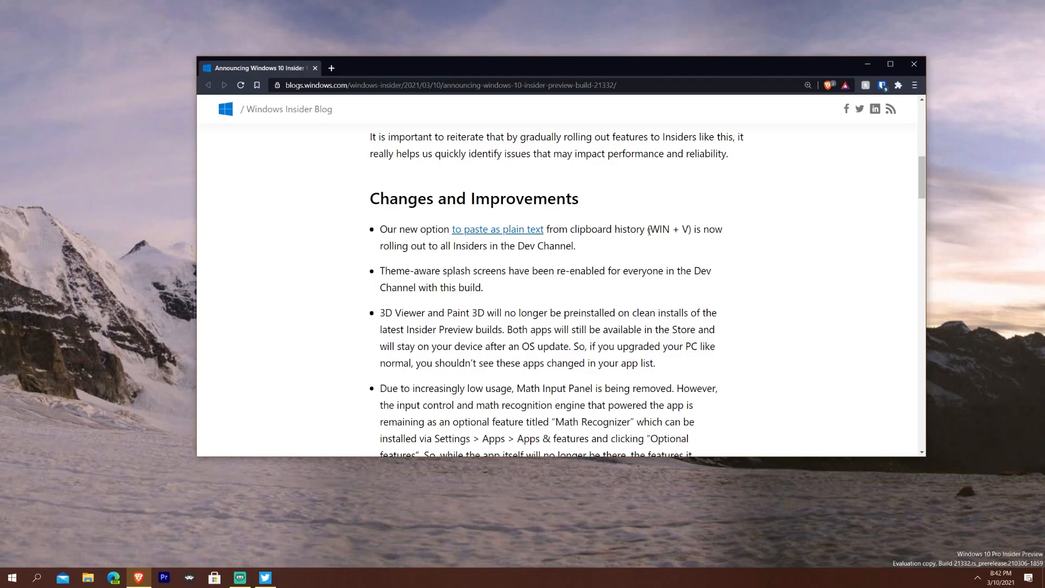
mouse_move(776, 267)
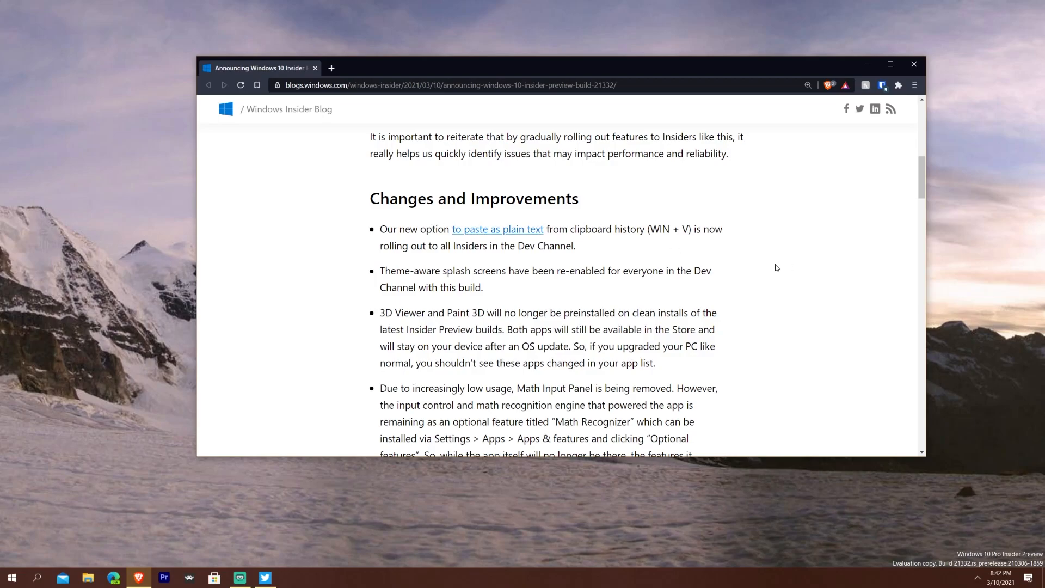
mouse_move(881, 277)
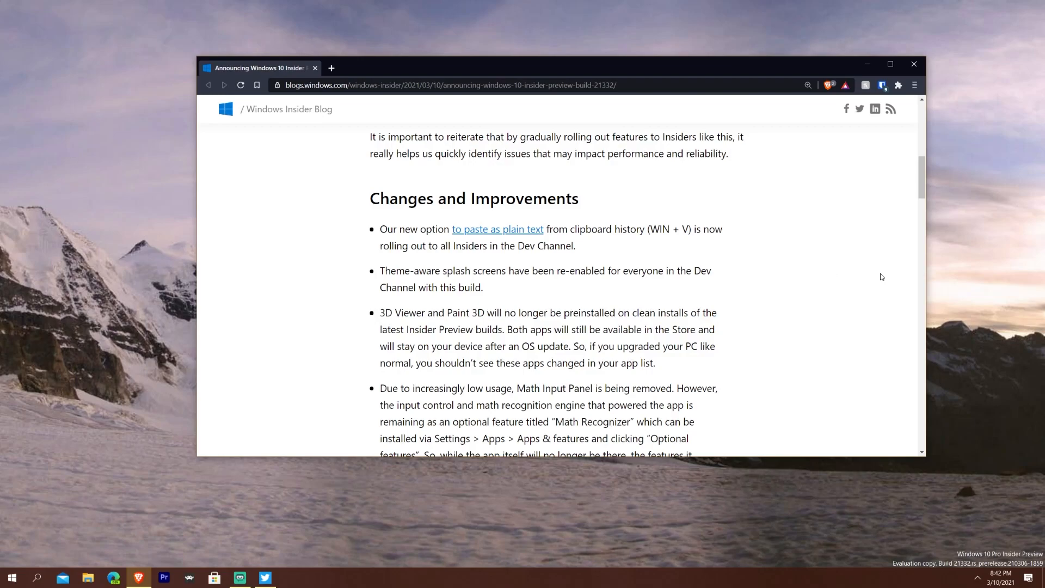
Bring up the clipboard history panel with Win+V while the Changes and Improvements list stays shown
key("Win+V")
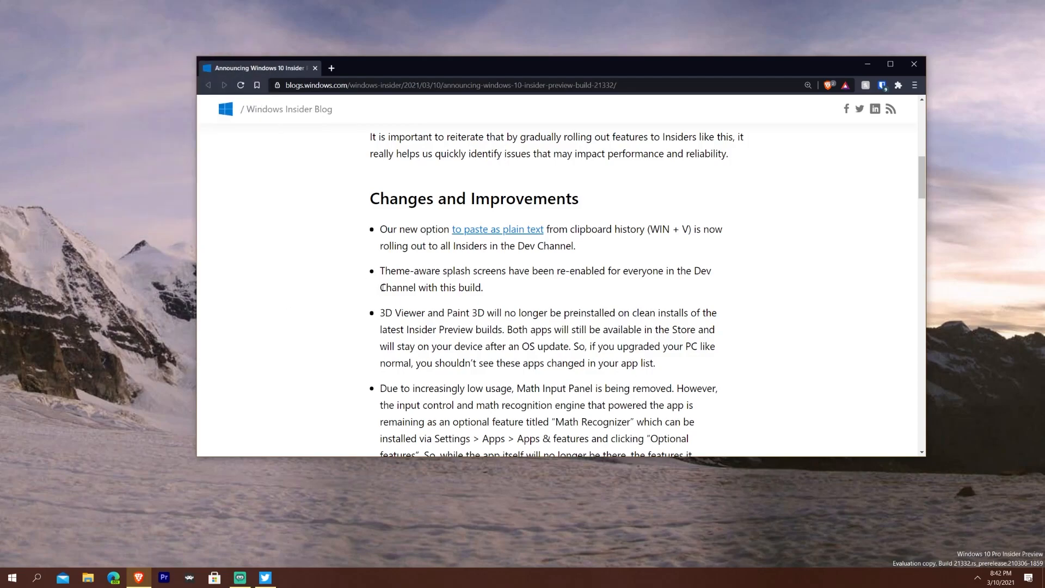
mouse_move(779, 307)
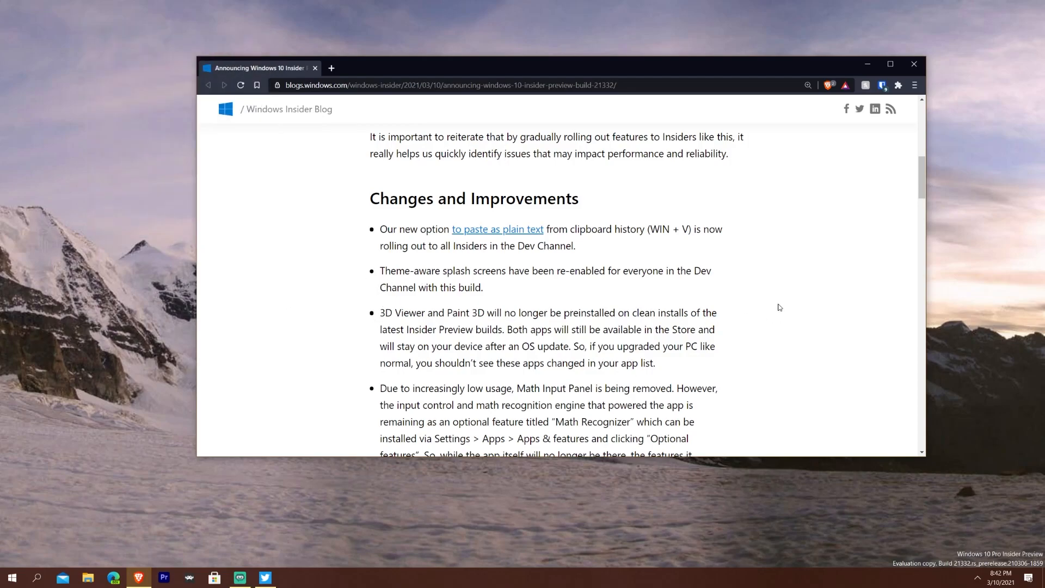
mouse_move(785, 302)
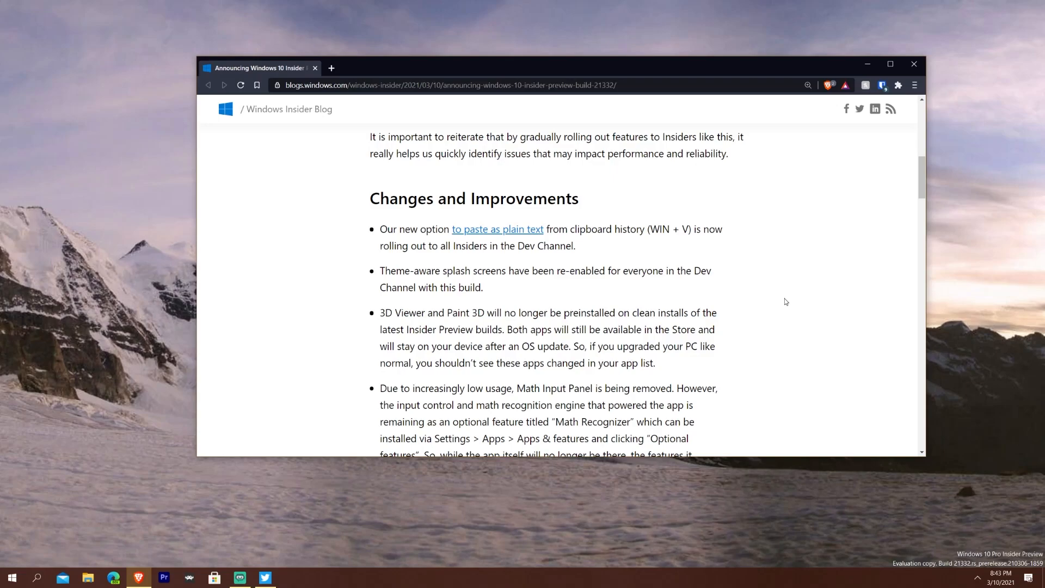
mouse_move(339, 342)
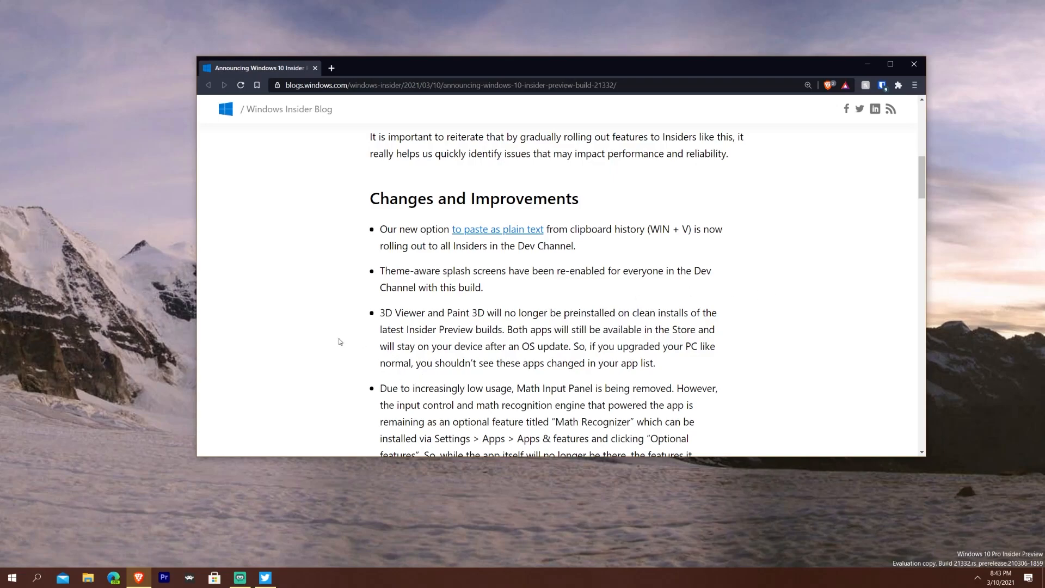
mouse_move(387, 317)
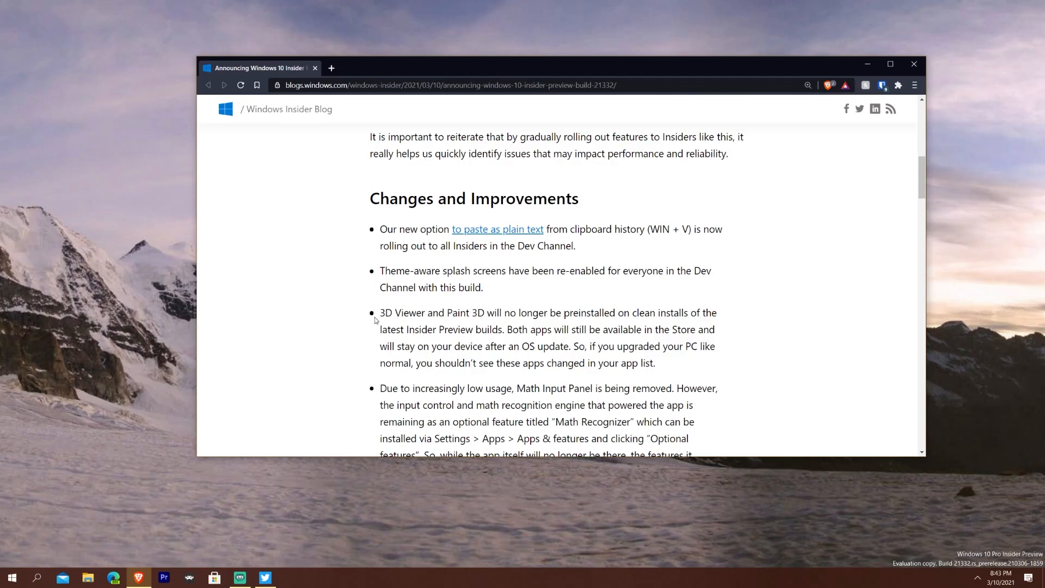
mouse_move(350, 320)
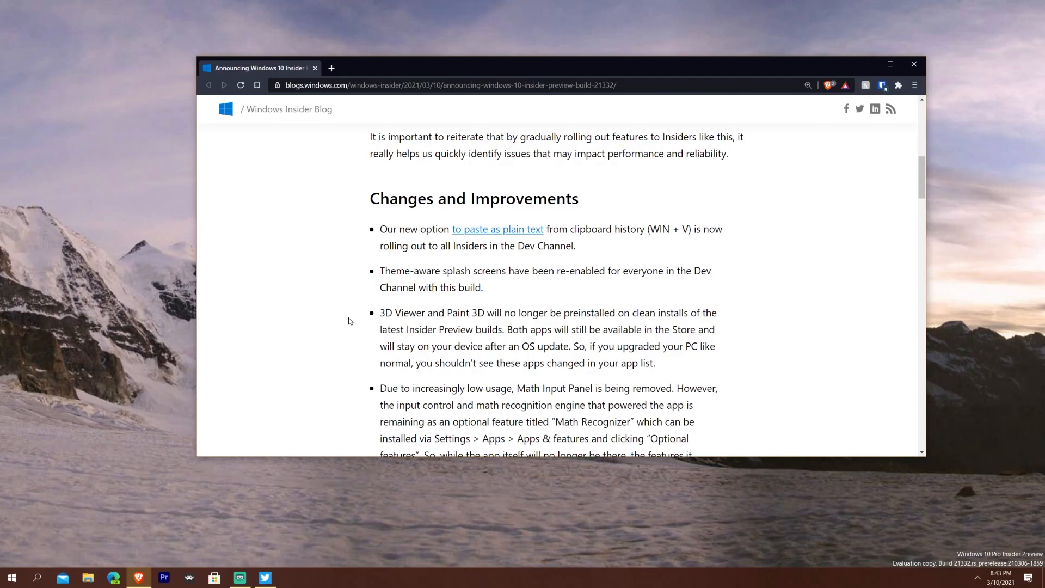
mouse_move(599, 331)
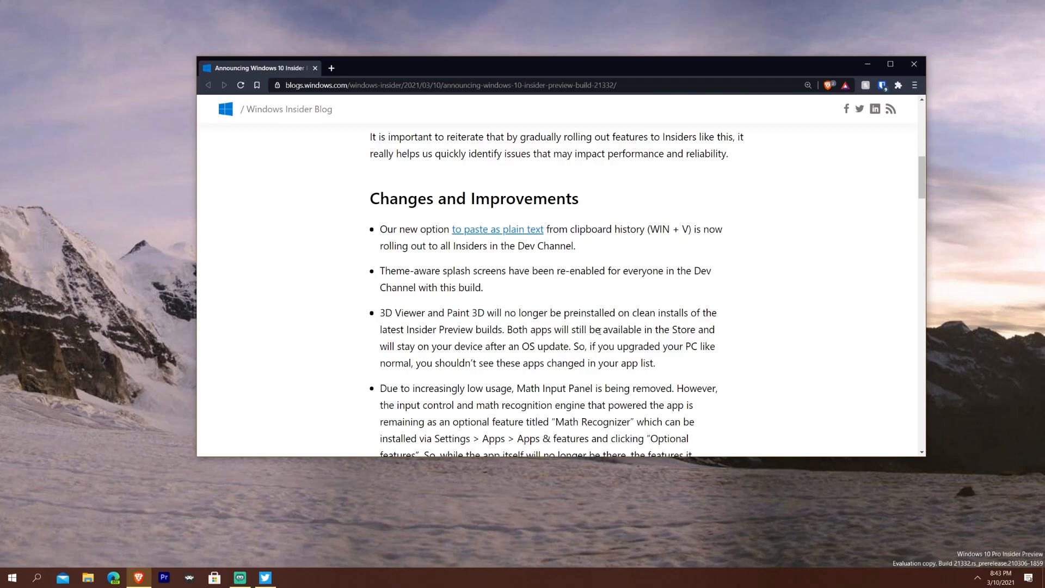
mouse_move(342, 318)
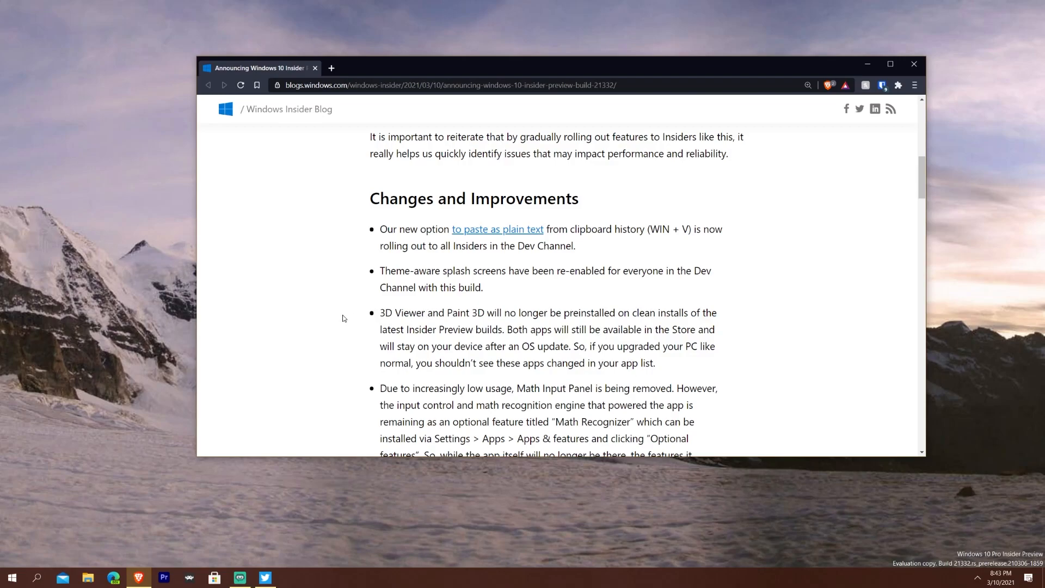
mouse_move(259, 324)
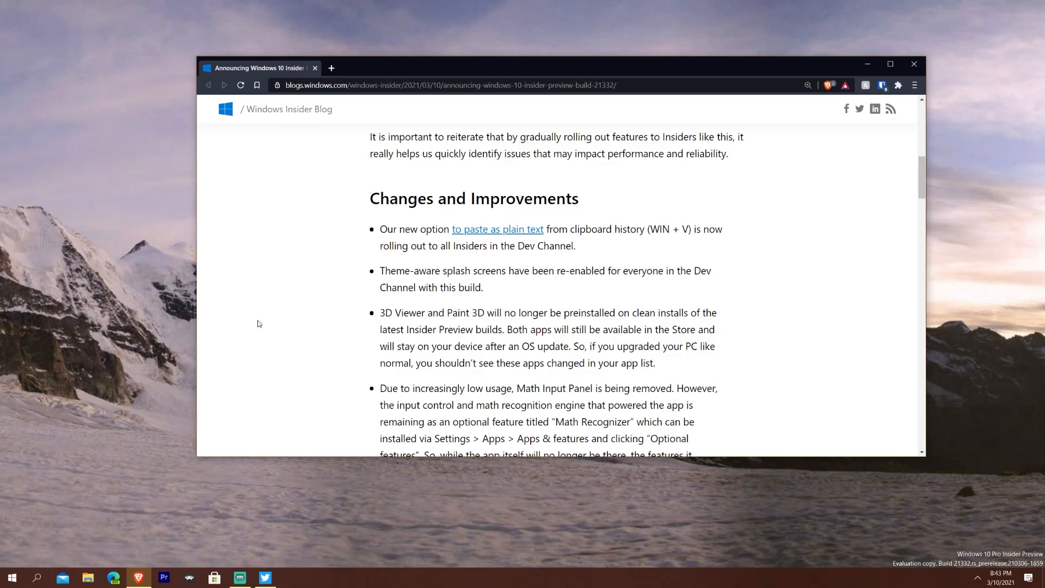
left_click(11, 577)
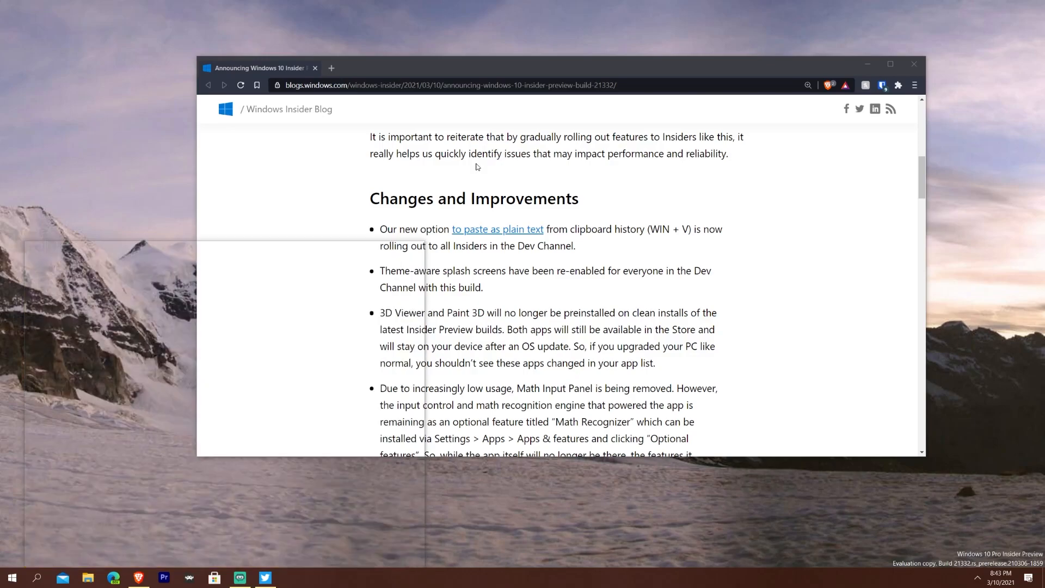
mouse_move(182, 150)
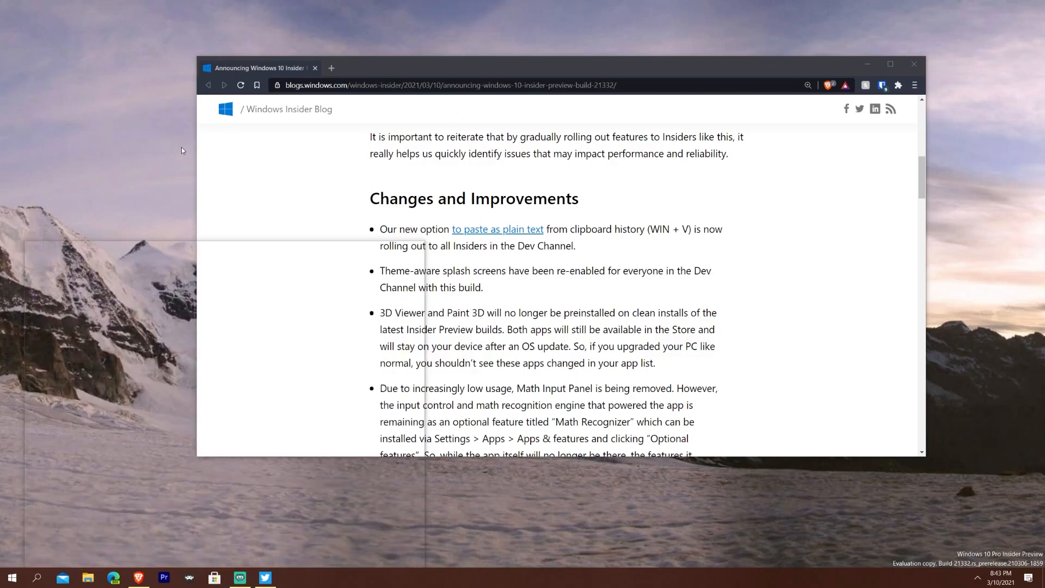
left_click(11, 577)
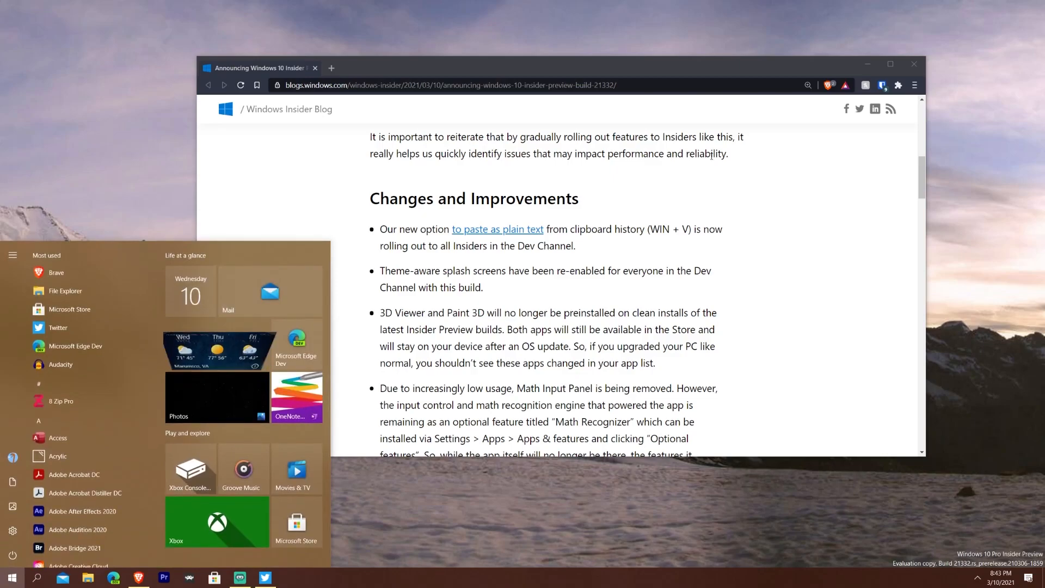
type("paint 3d")
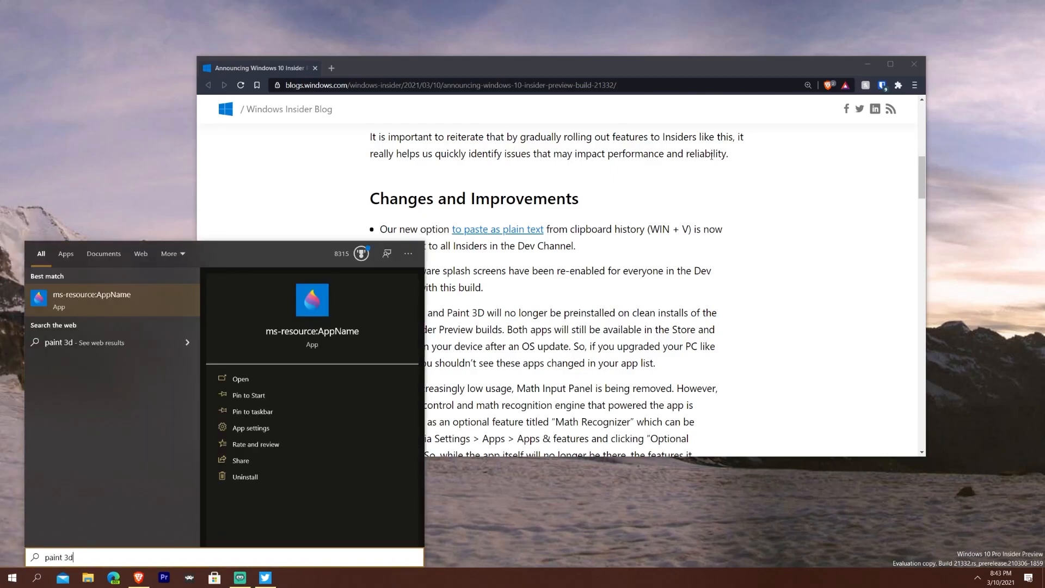
mouse_move(694, 220)
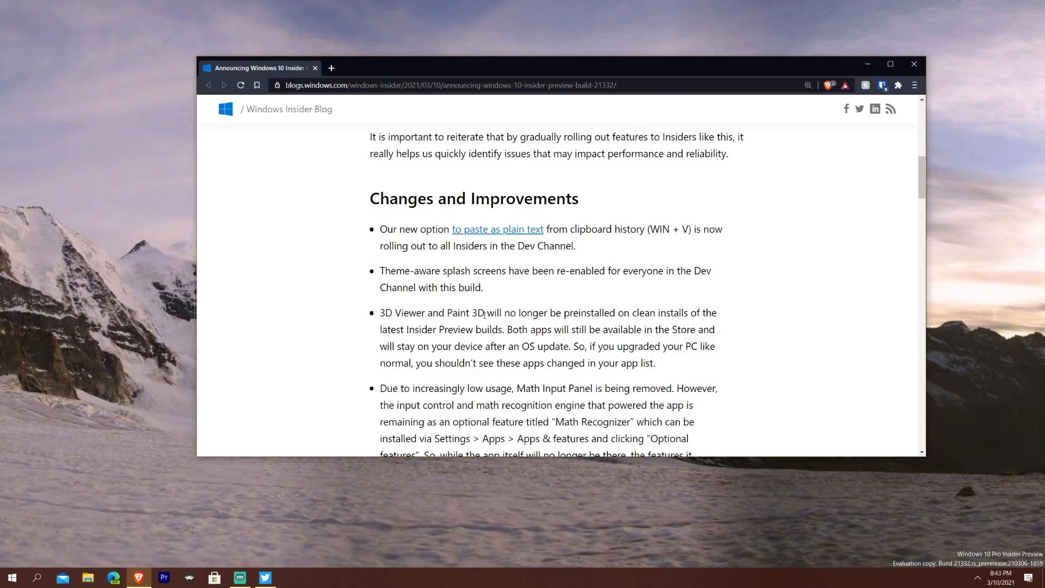
mouse_move(421, 331)
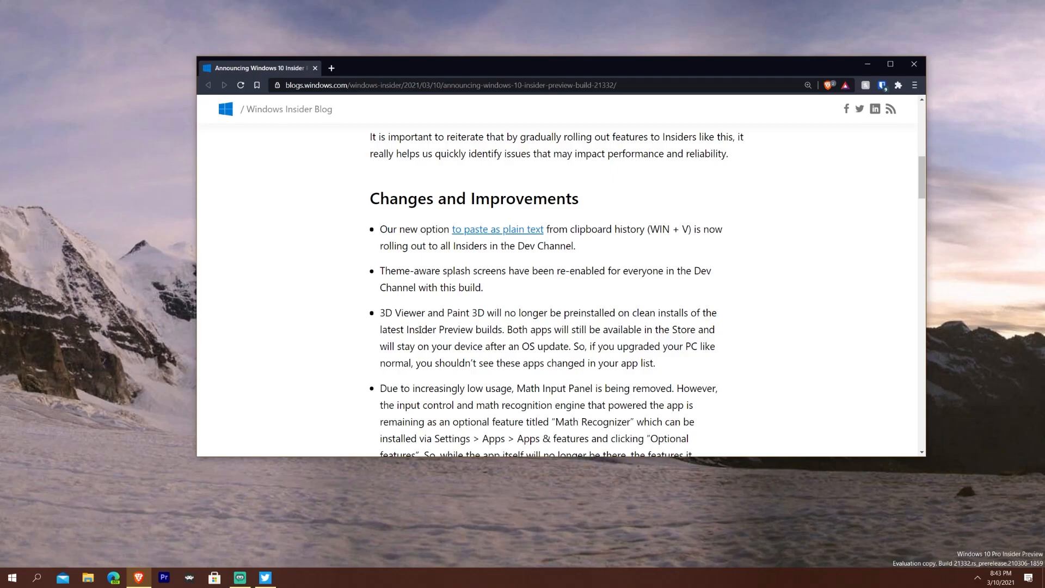
Scroll to the Math Input Panel bullet, then search the Start menu for 'math'
scroll("down", 3)
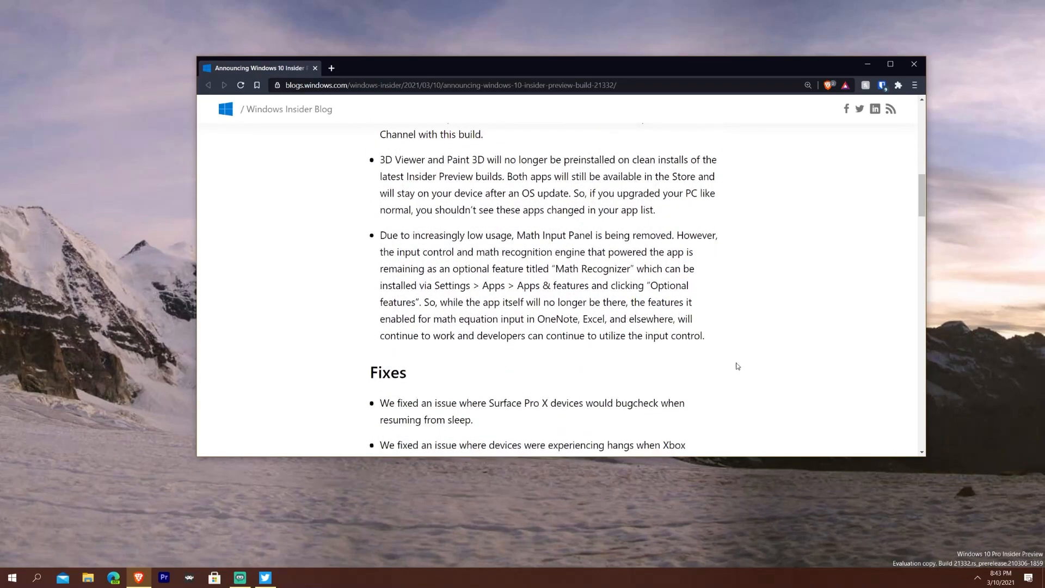
mouse_move(765, 275)
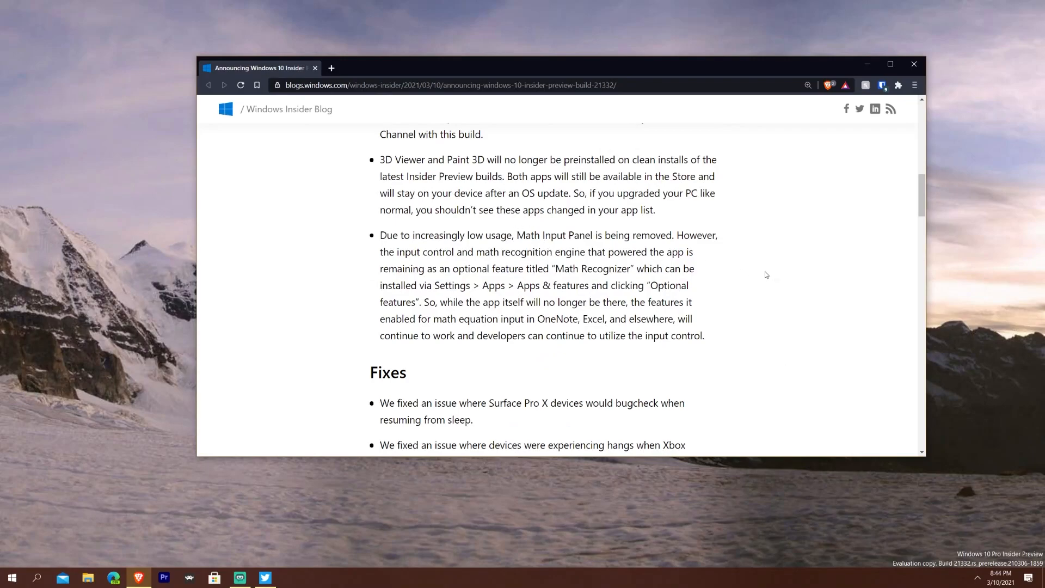
left_click(11, 577)
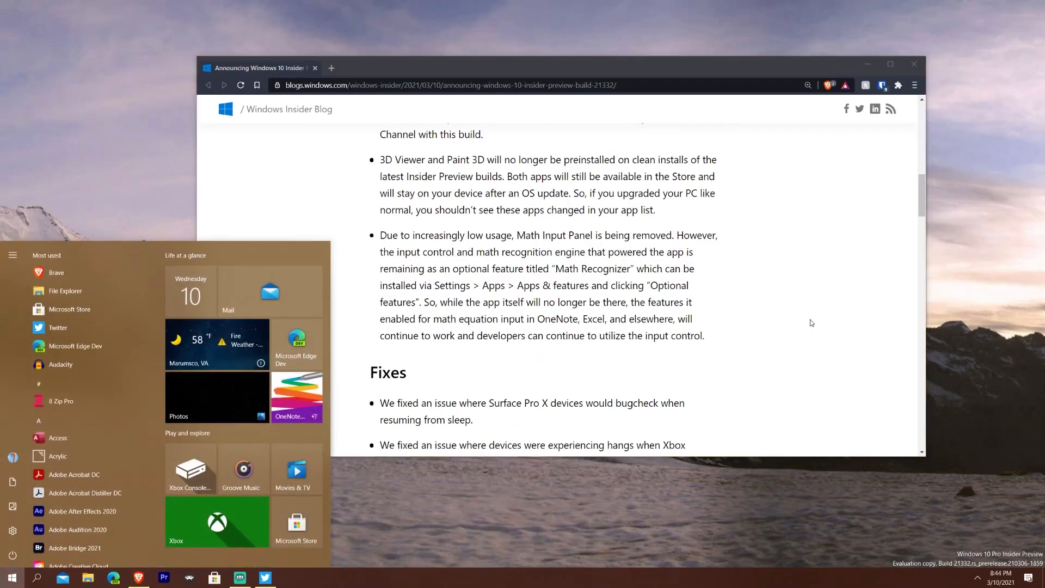
type("math")
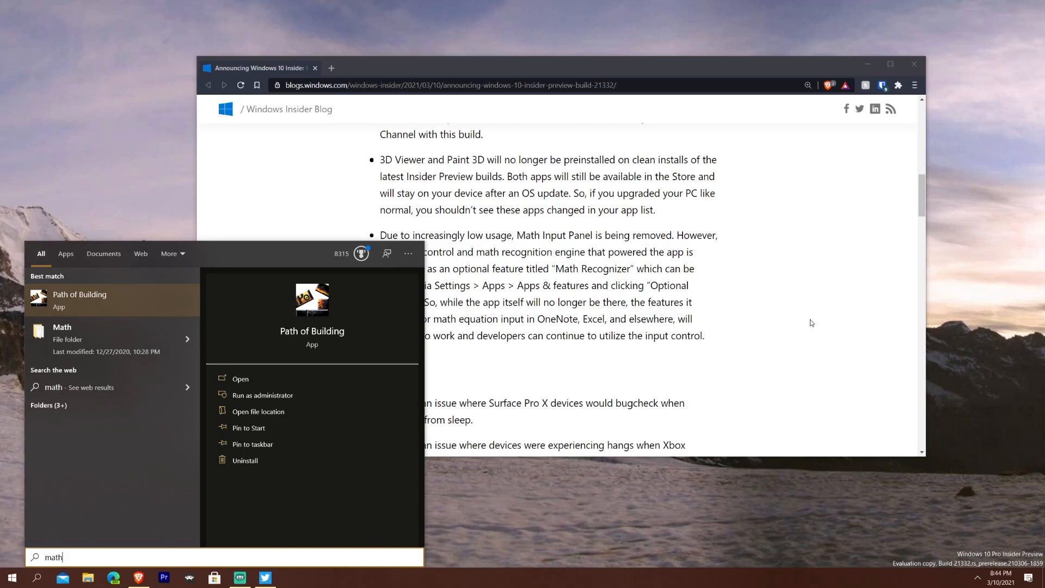
mouse_move(84, 235)
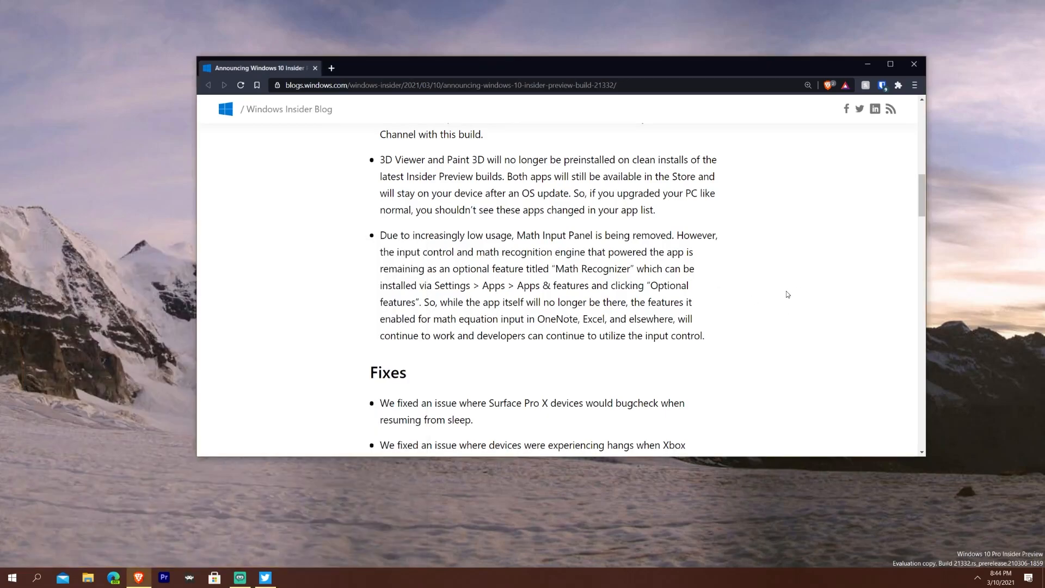
mouse_move(775, 326)
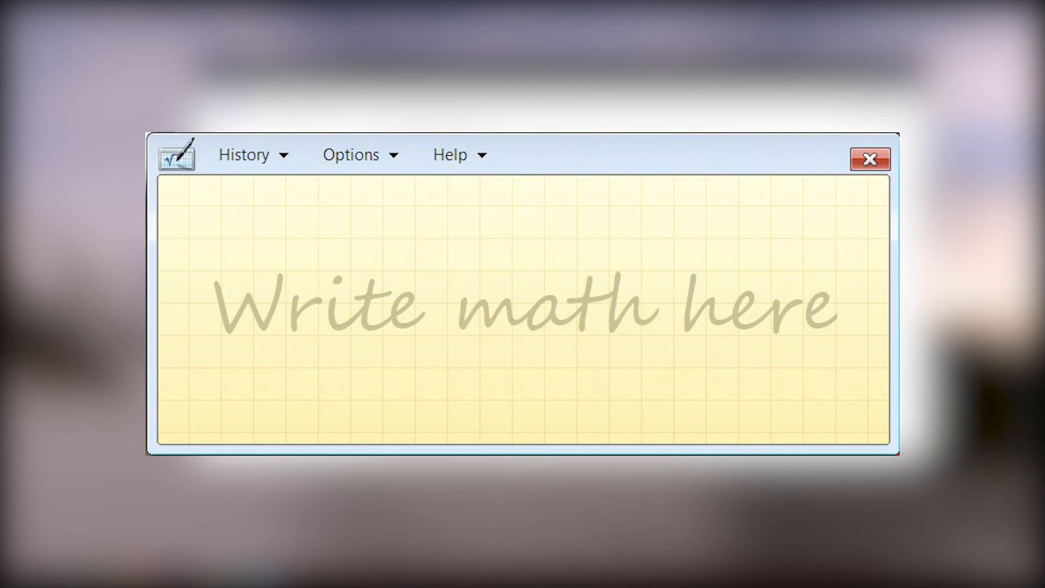
left_click(868, 159)
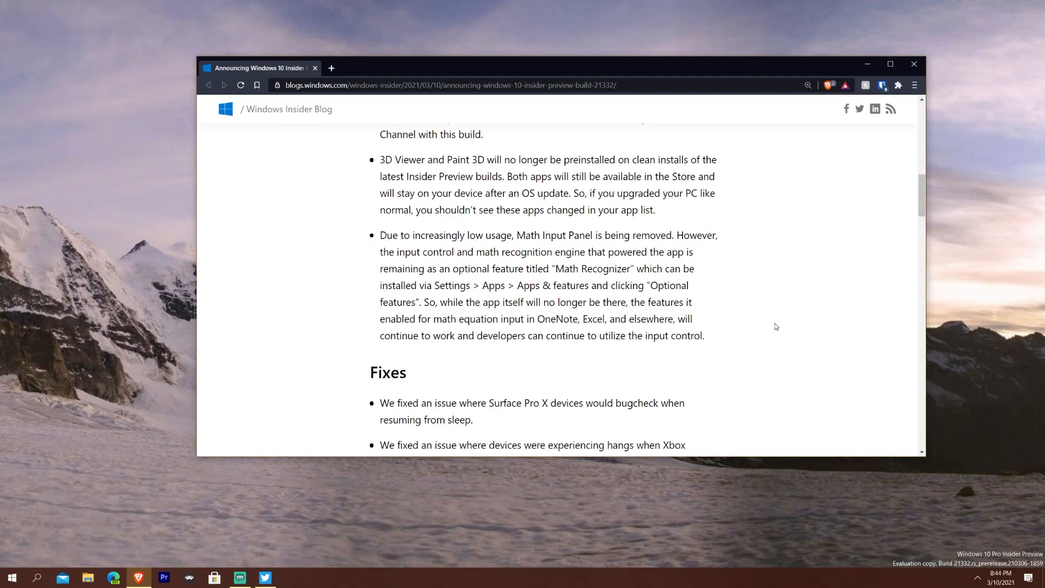
mouse_move(676, 289)
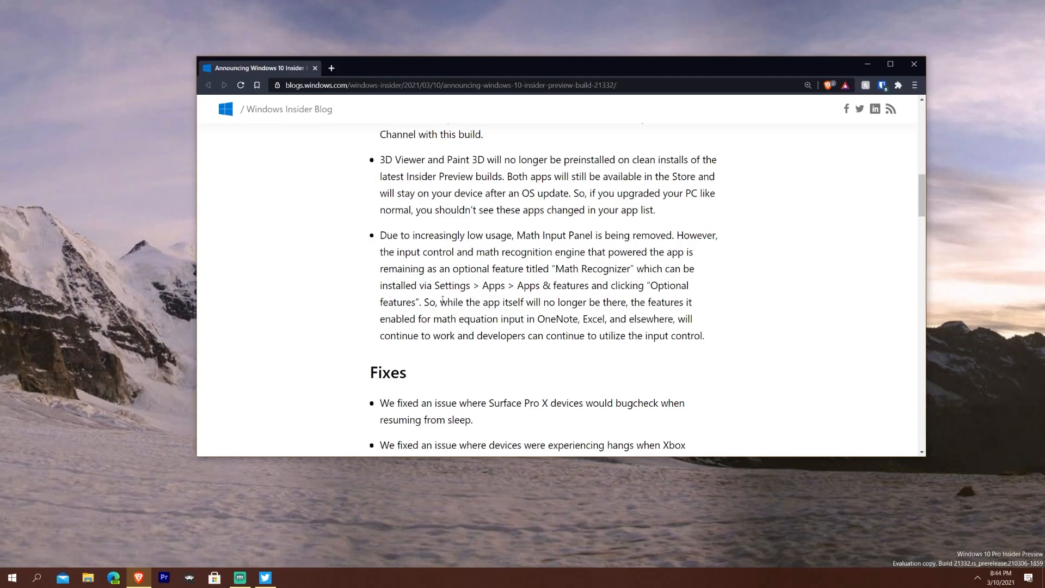
mouse_move(637, 332)
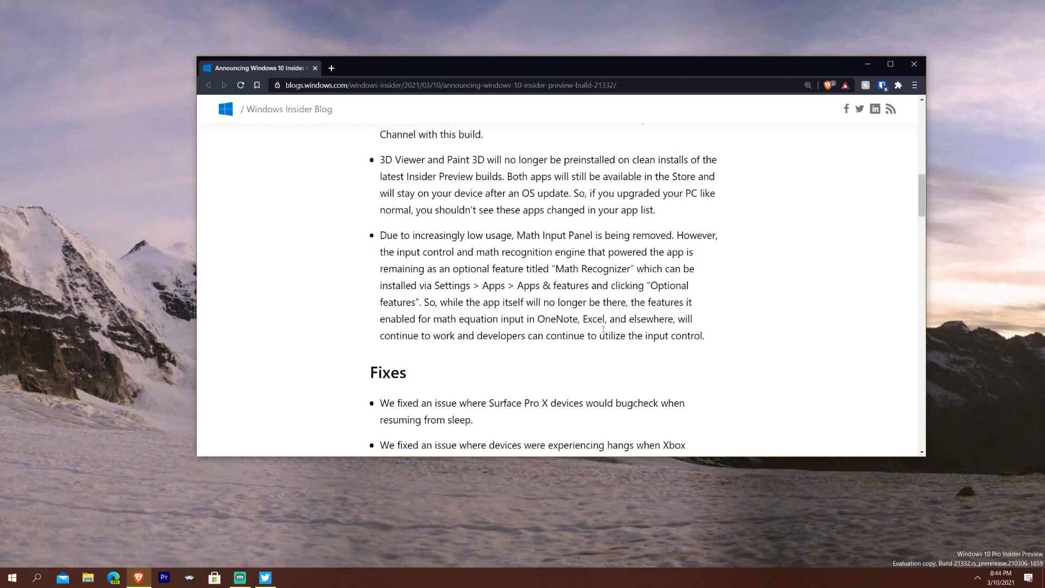
mouse_move(751, 354)
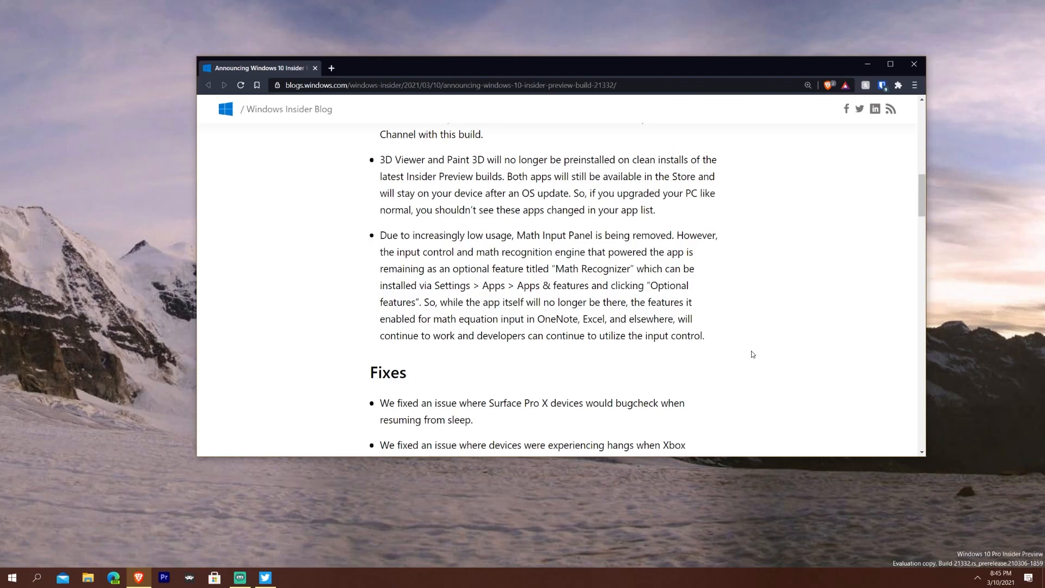
mouse_move(777, 289)
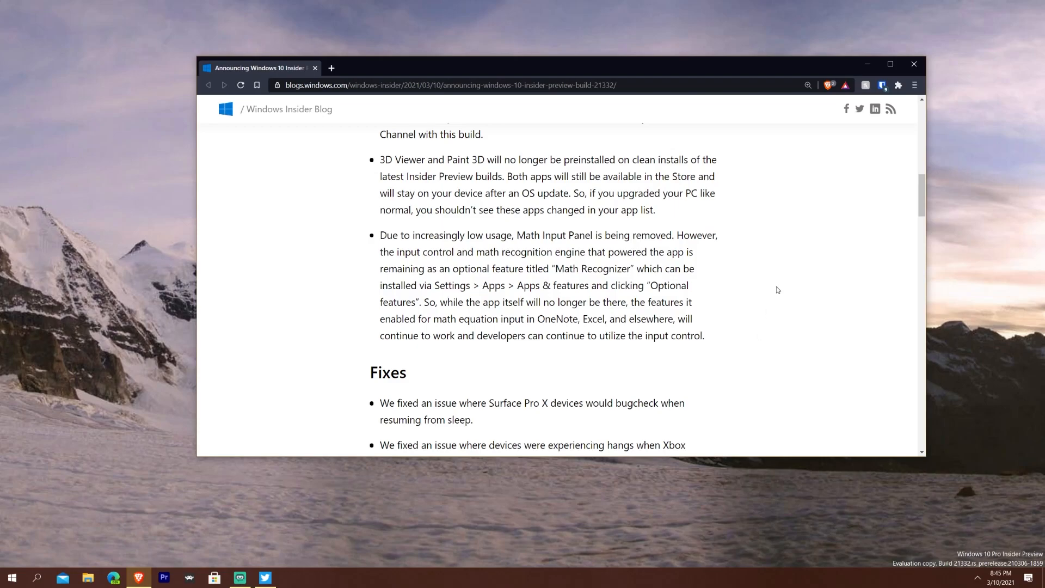
mouse_move(749, 306)
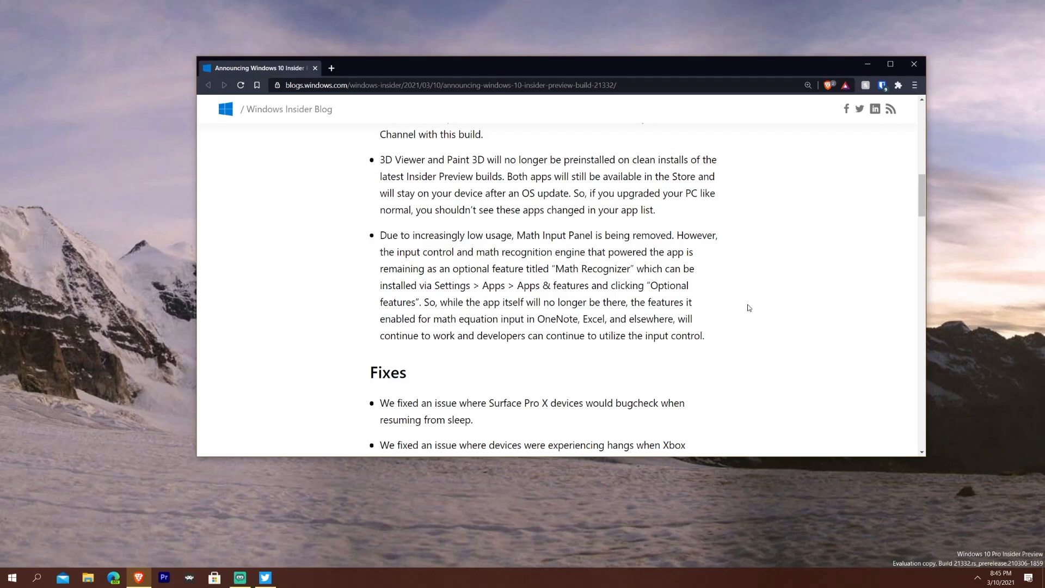
Scroll through the Fixes list down to the Settings-related and Chinese lunar calendar fixes
scroll("down", 3)
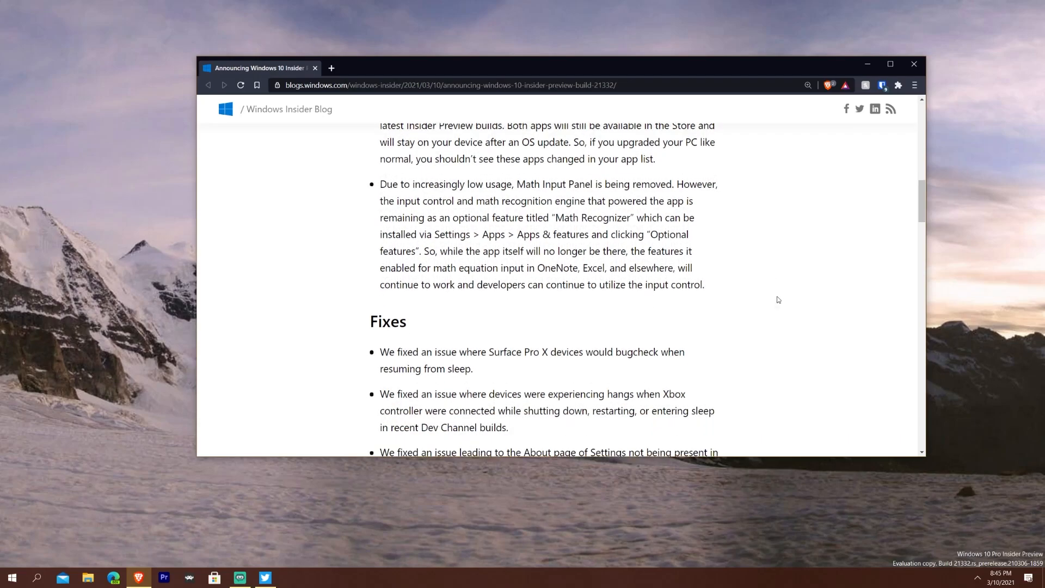
scroll("down", 3)
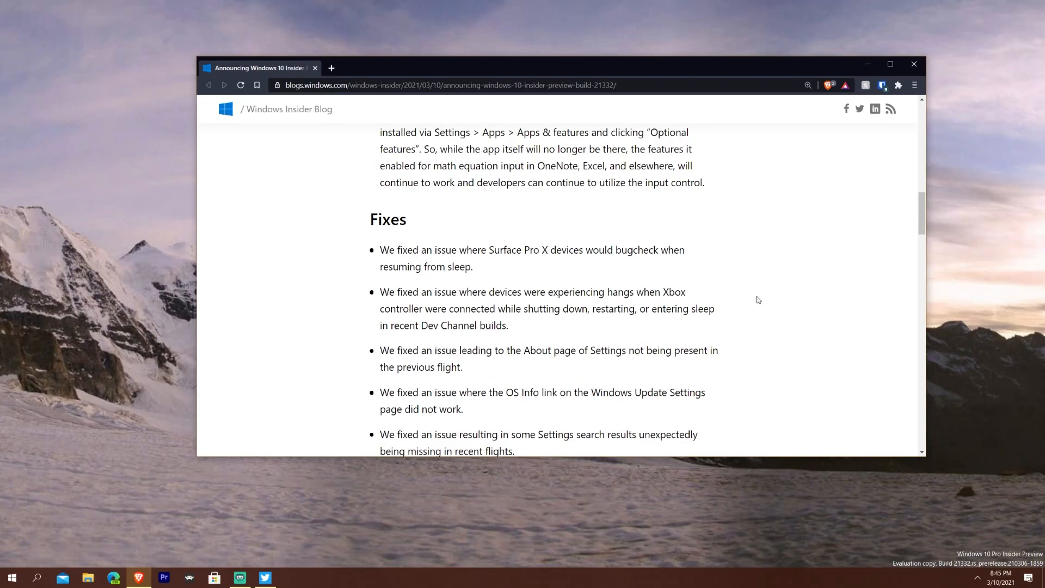
mouse_move(584, 278)
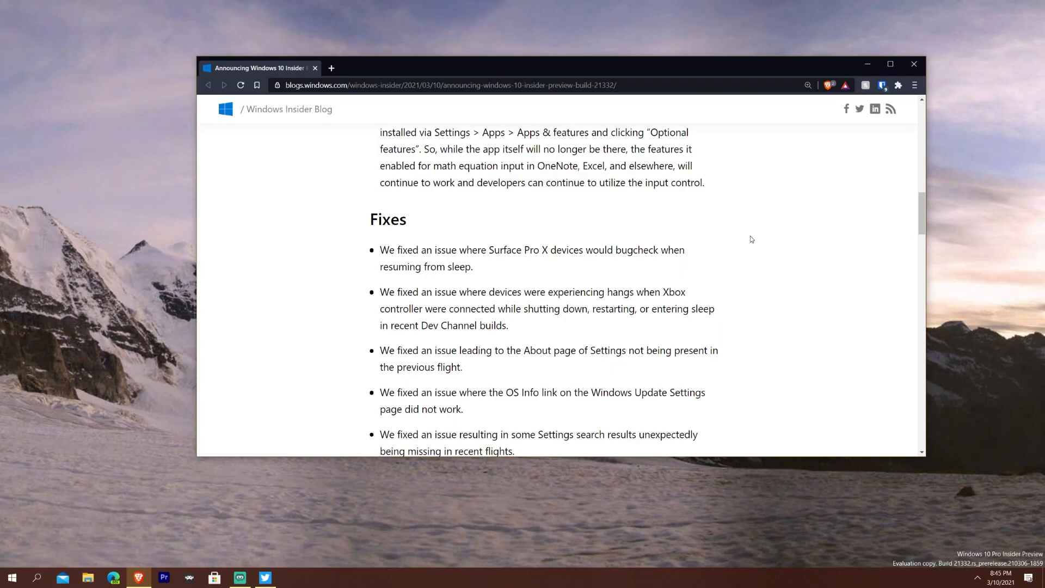
scroll("down", 3)
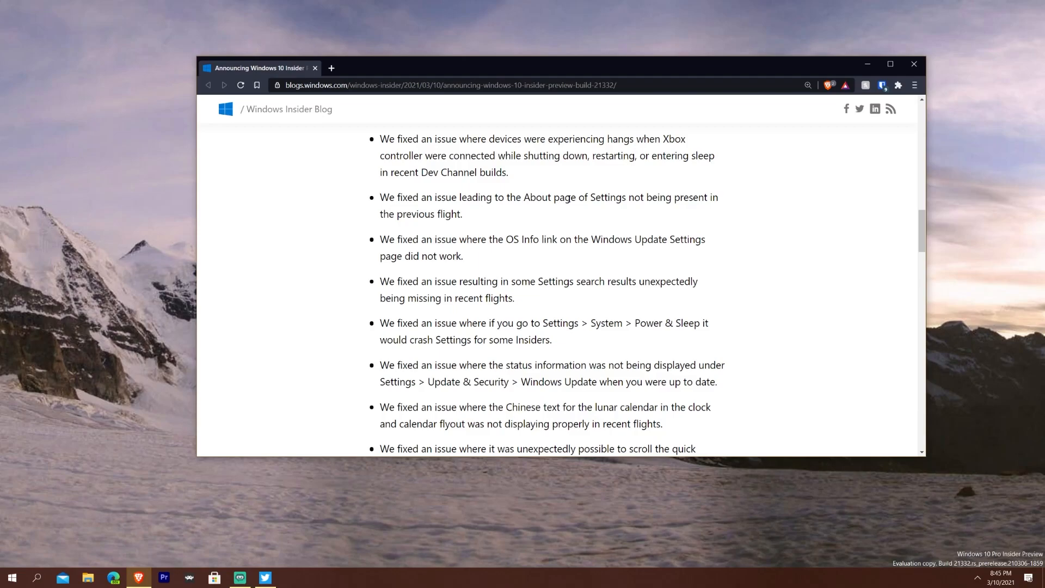
mouse_move(143, 483)
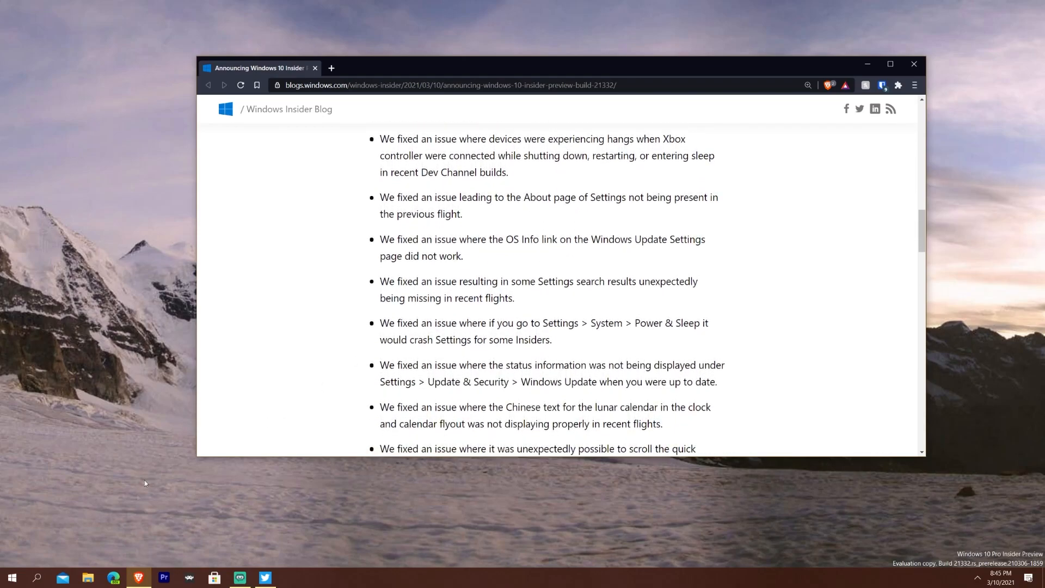
left_click(11, 577)
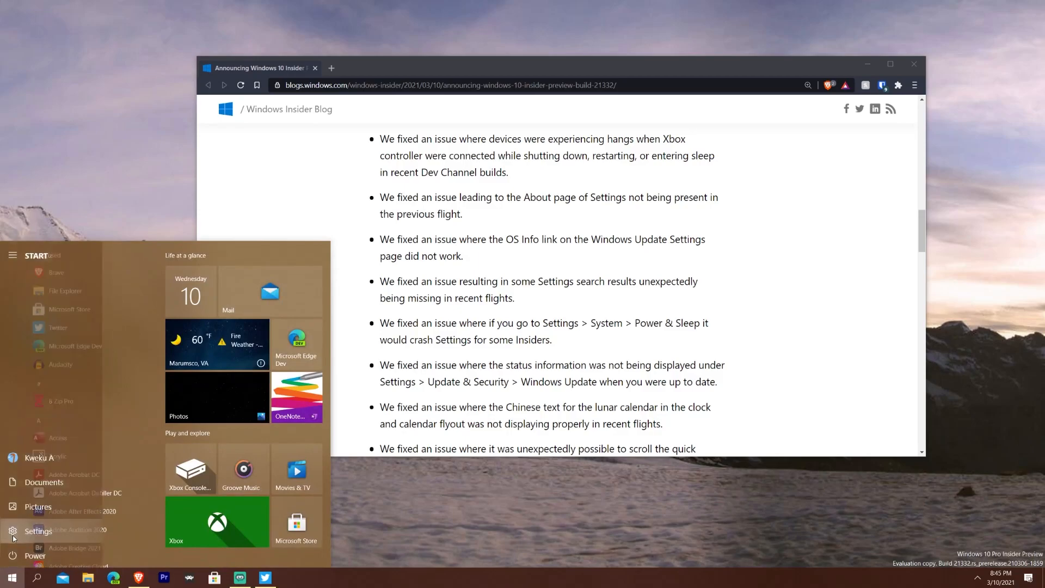
left_click(37, 530)
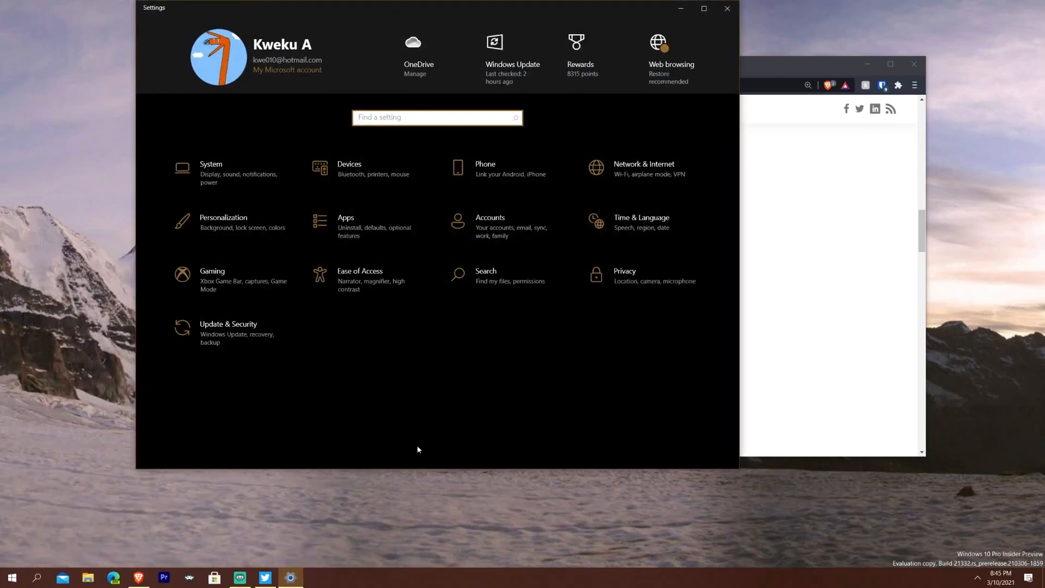
mouse_move(408, 443)
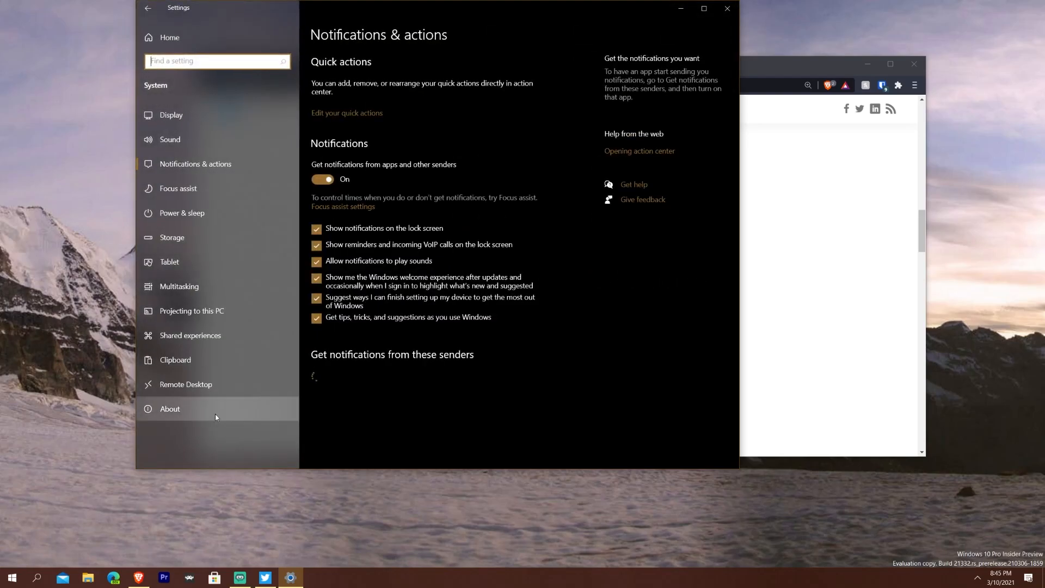
left_click(170, 408)
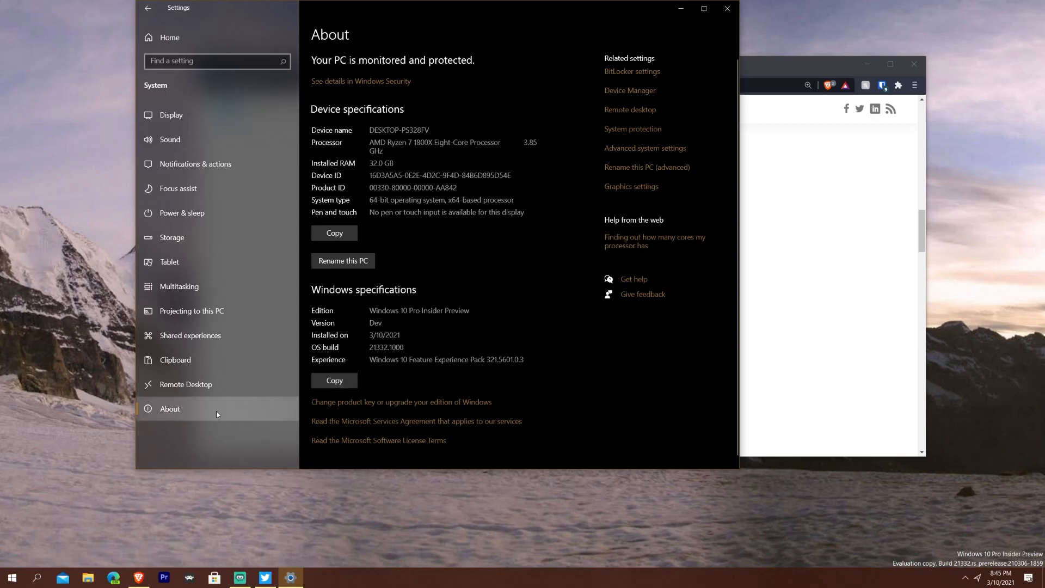
mouse_move(217, 417)
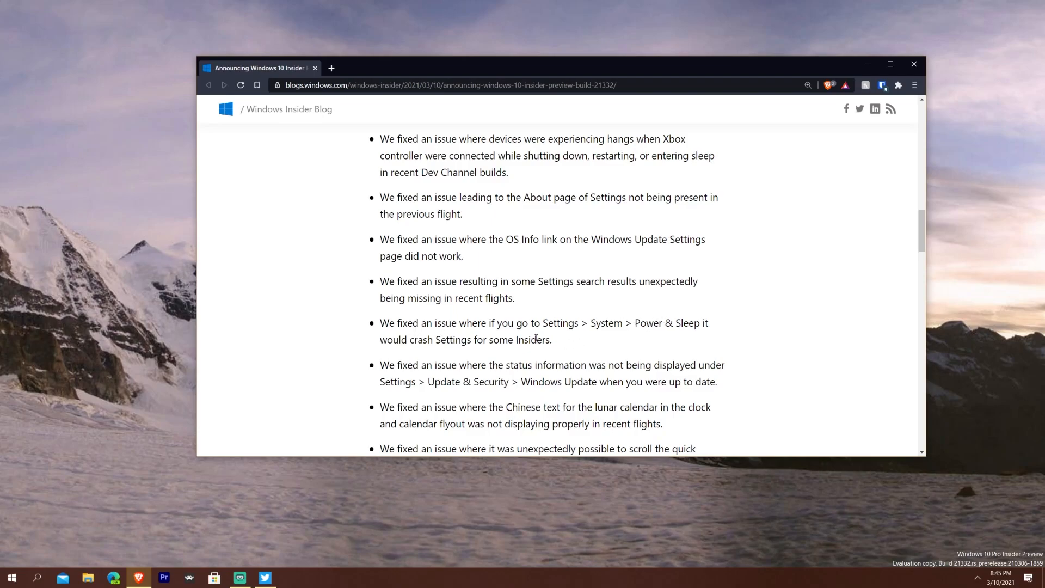
Scroll further down the Fixes list to the Bitdefender black screen fix
scroll("down", 3)
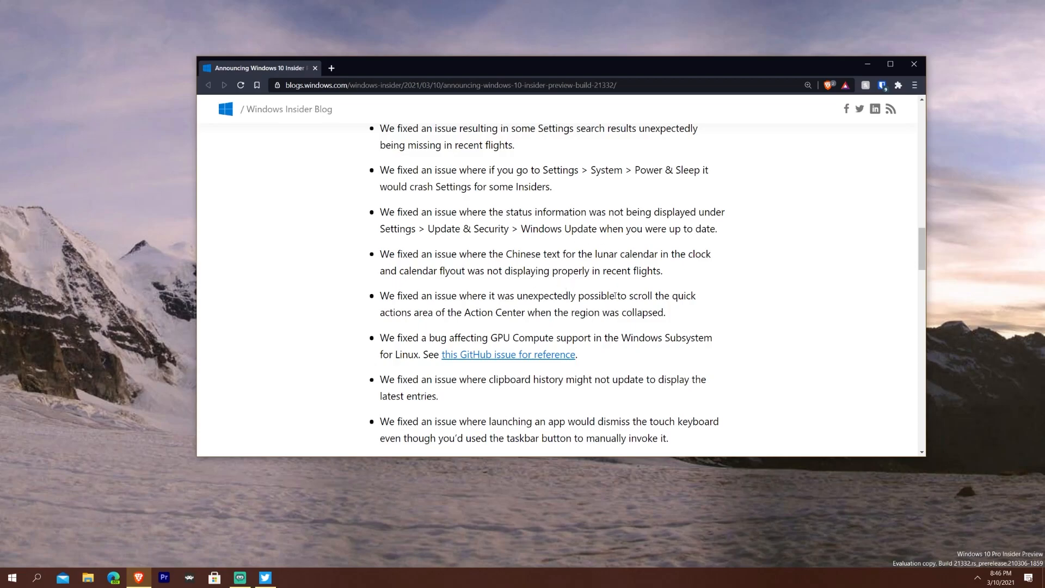
scroll("down", 3)
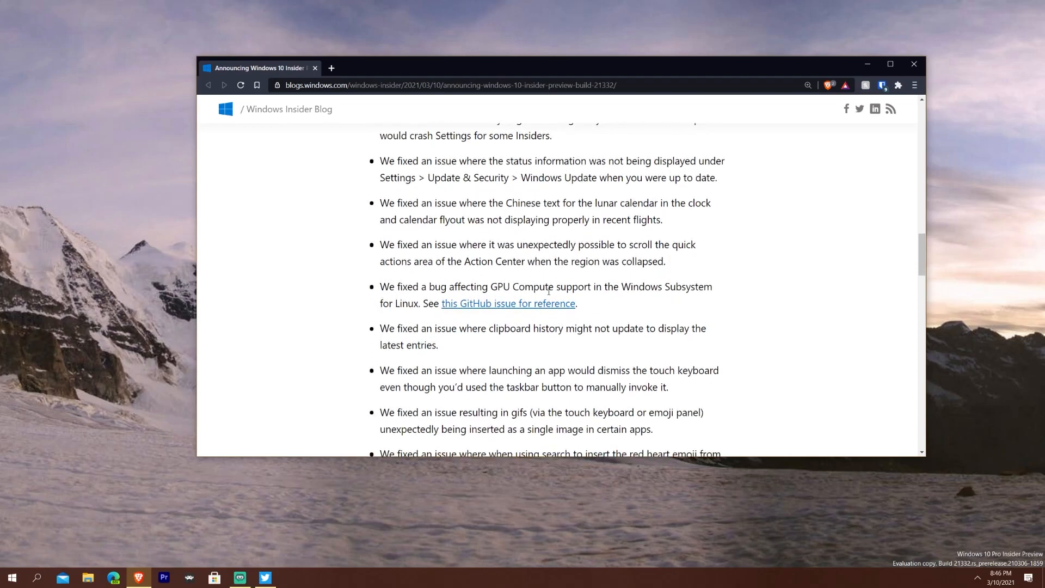
mouse_move(765, 330)
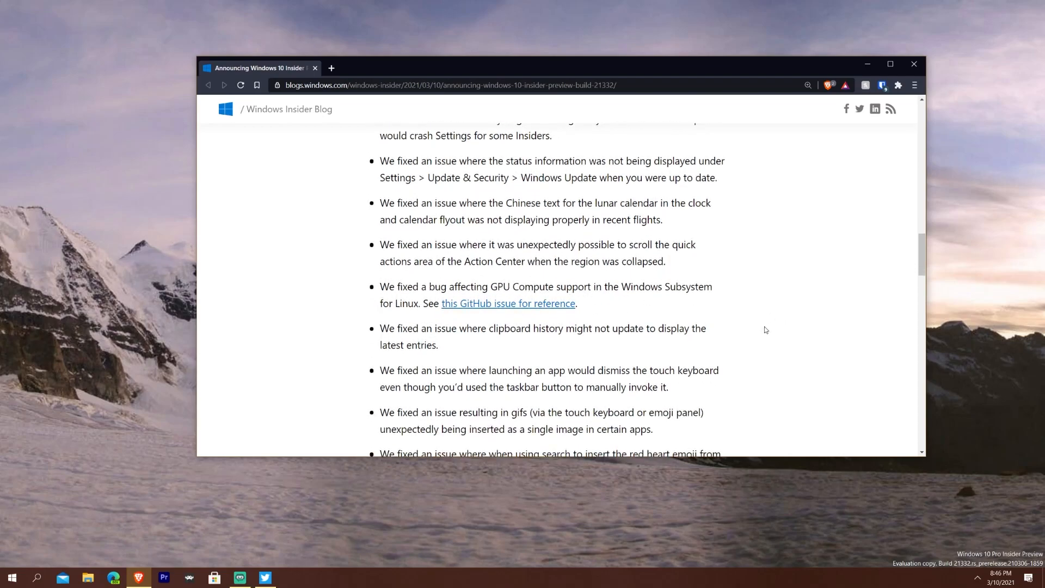
scroll("down", 3)
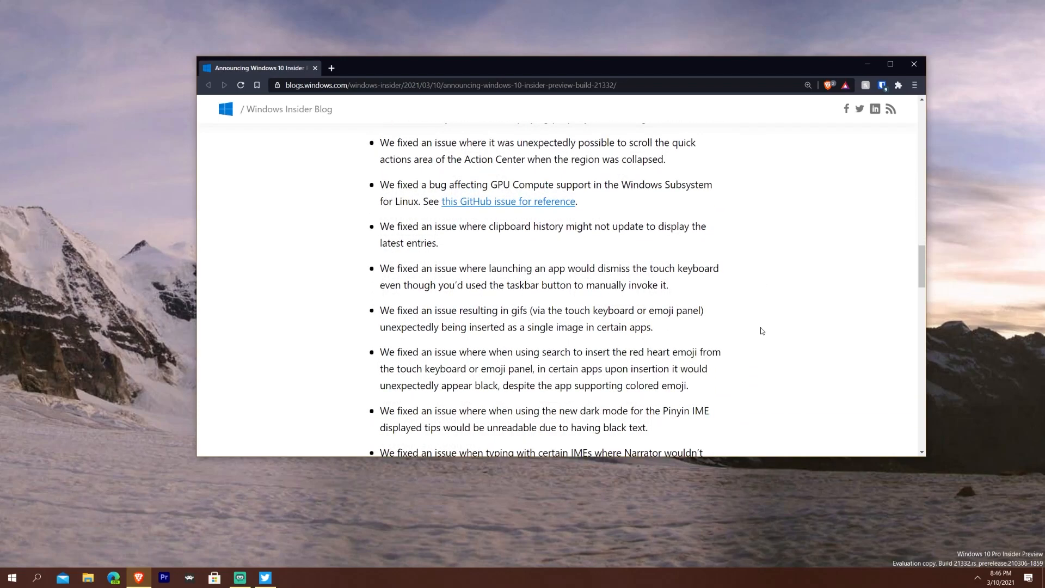
scroll("down", 3)
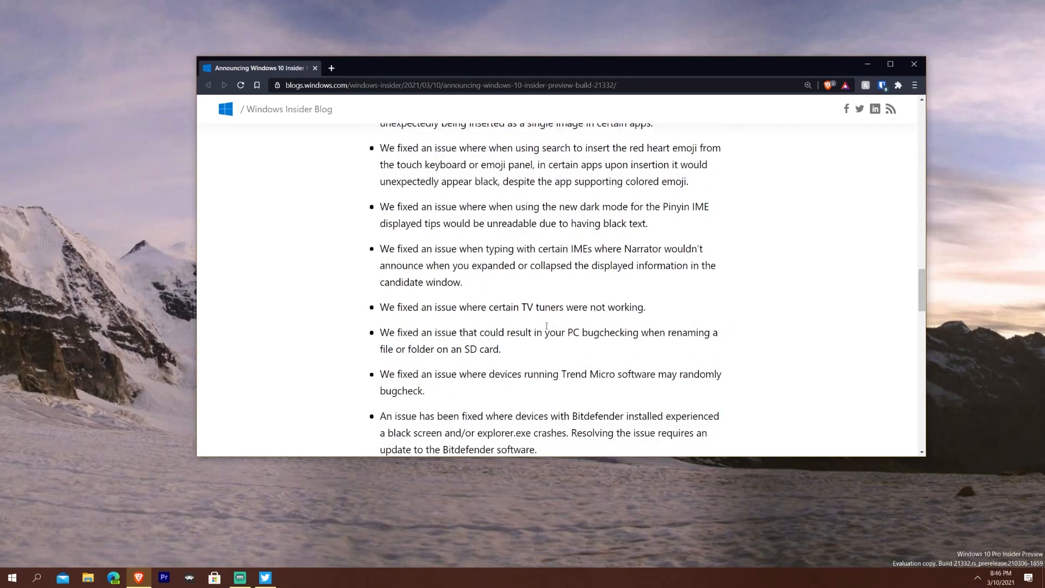
mouse_move(493, 316)
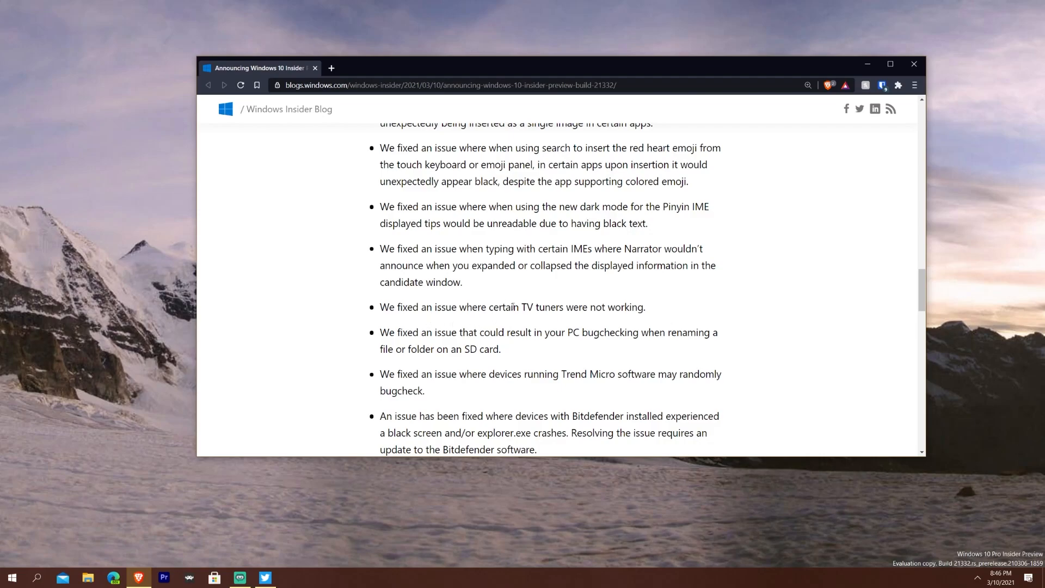
mouse_move(492, 327)
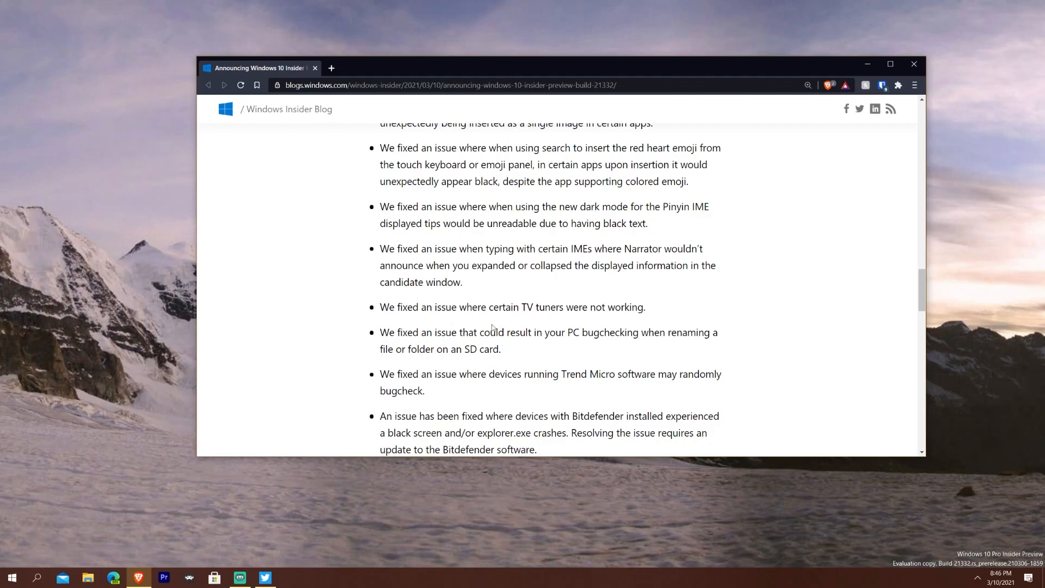
mouse_move(578, 355)
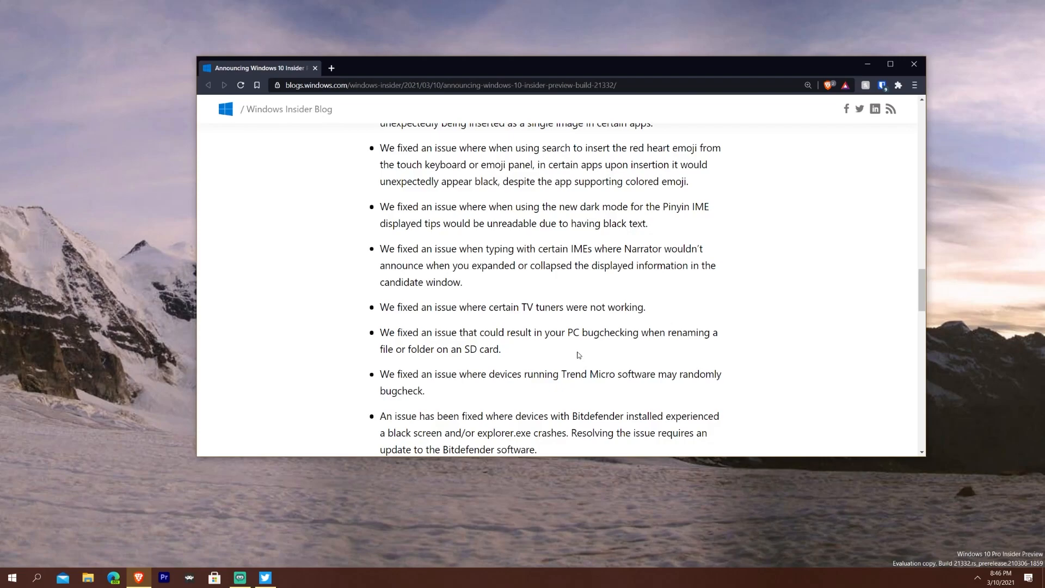
mouse_move(568, 358)
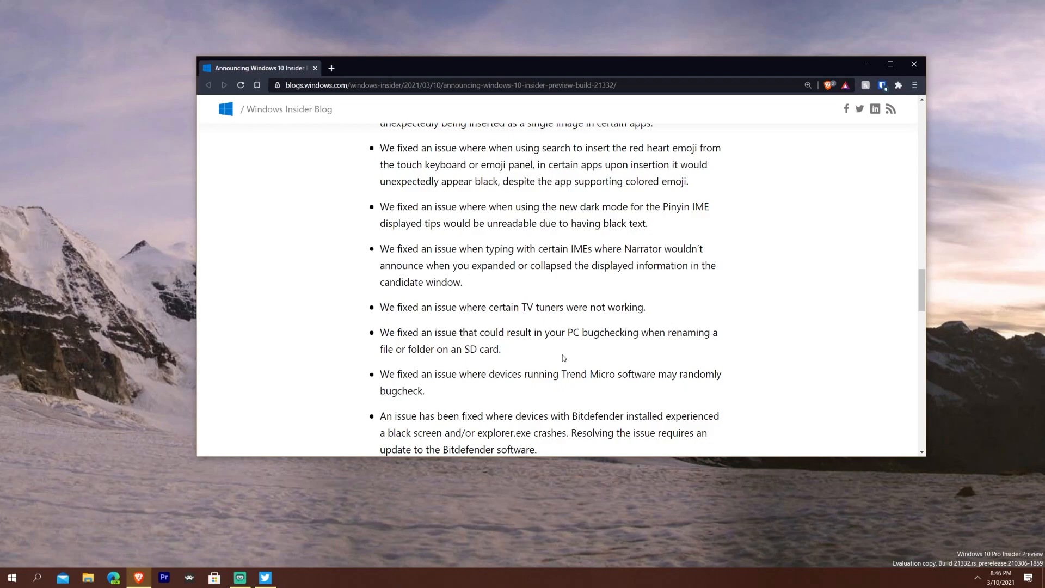
mouse_move(554, 332)
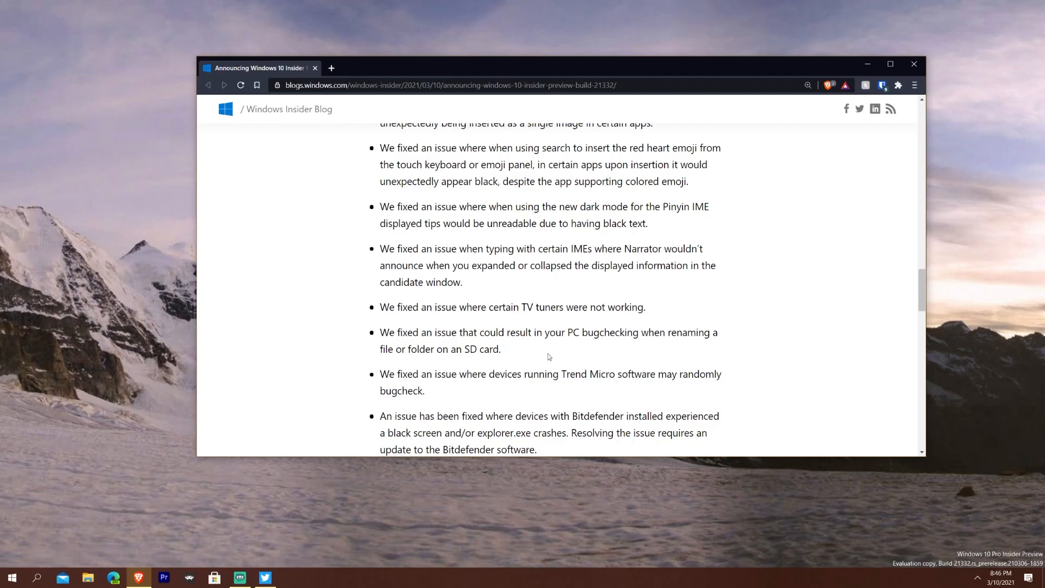
mouse_move(546, 386)
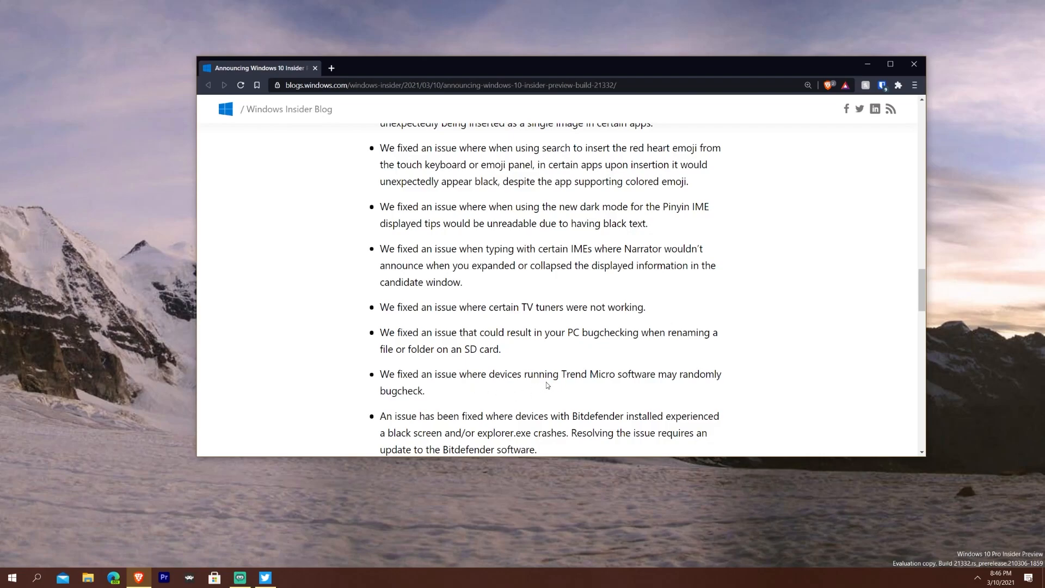
mouse_move(513, 396)
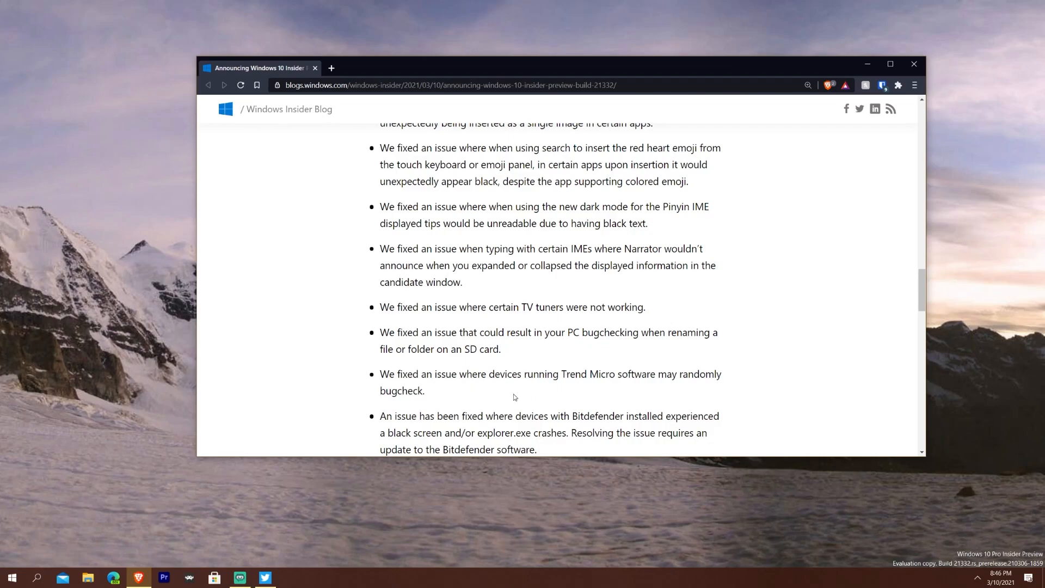
Scroll into Known issues down to the Realtek, high-refresh-rate monitor and login network flyout items
scroll("down", 3)
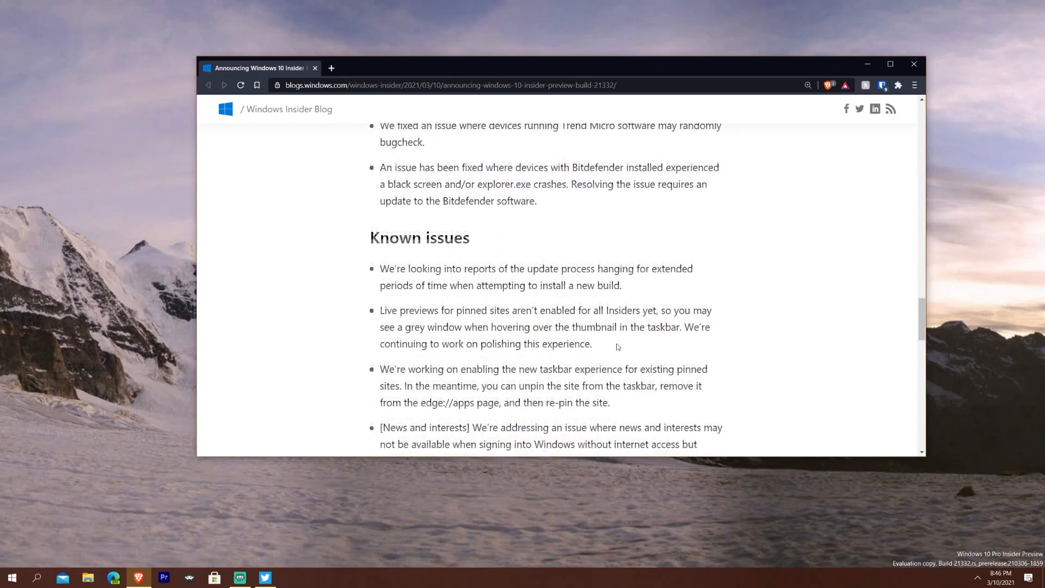
scroll("down", 3)
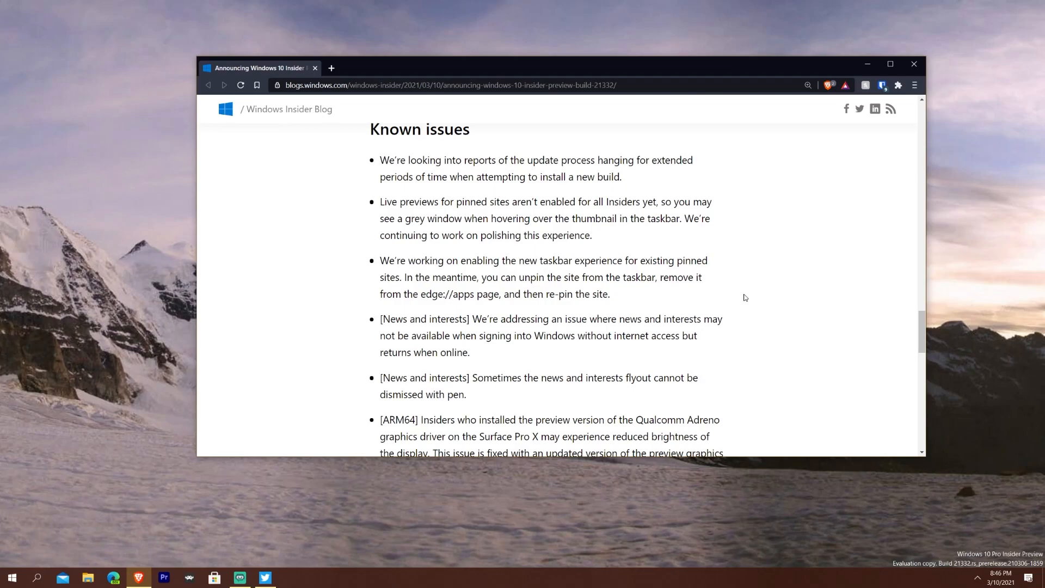
mouse_move(521, 376)
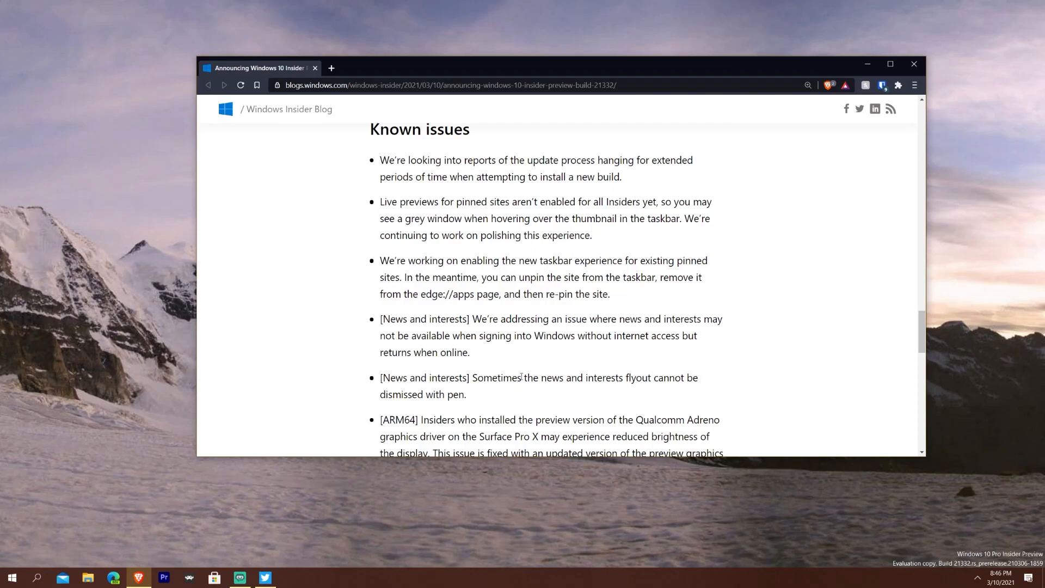
scroll("down", 3)
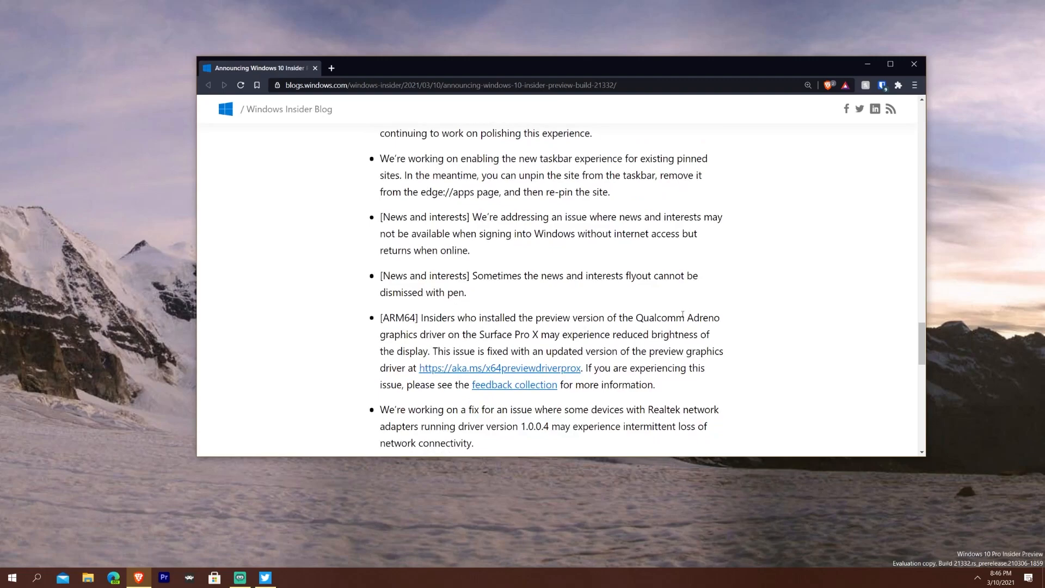
mouse_move(616, 338)
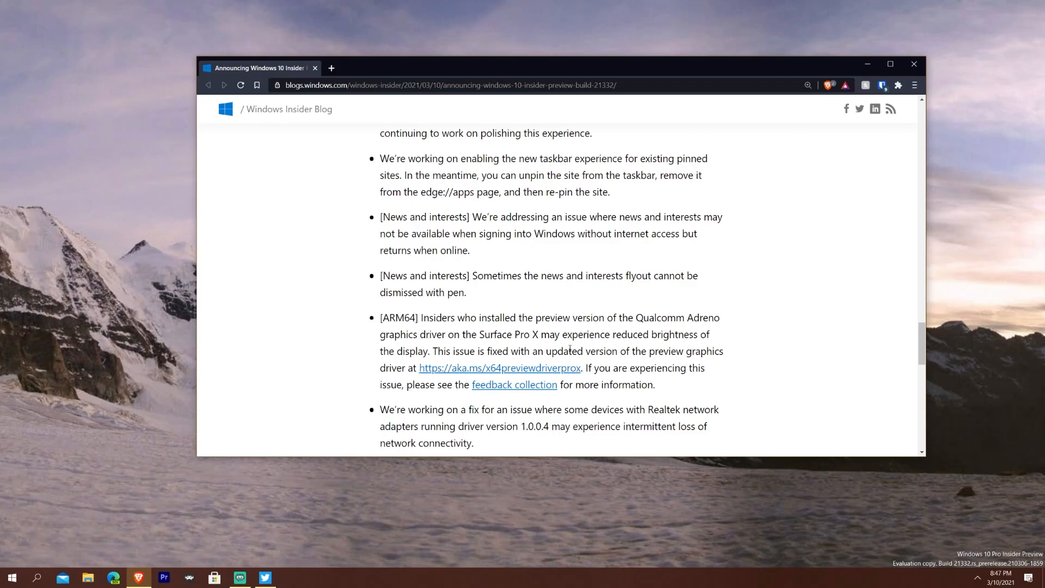
scroll("down", 3)
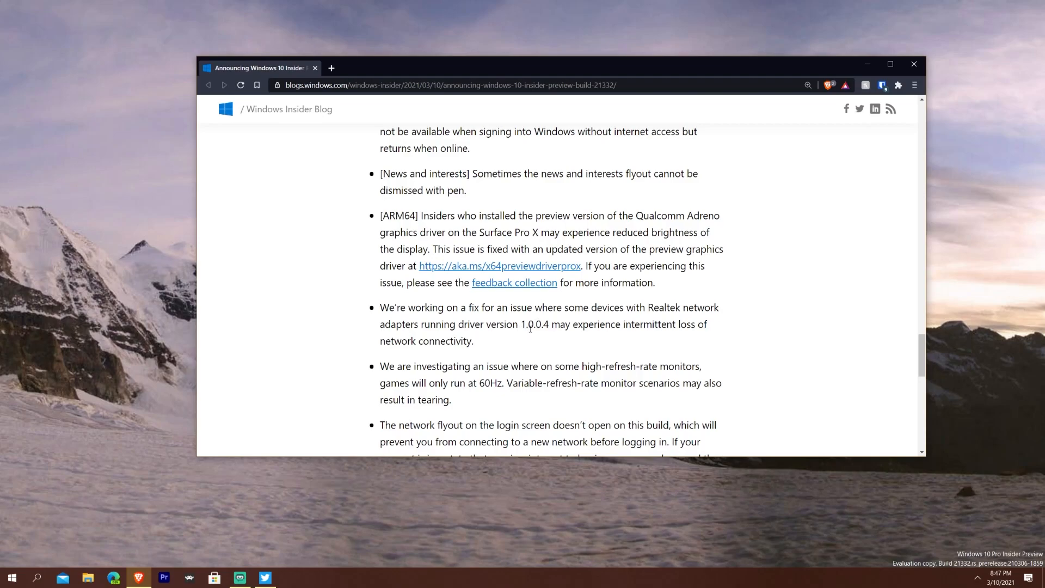
mouse_move(696, 334)
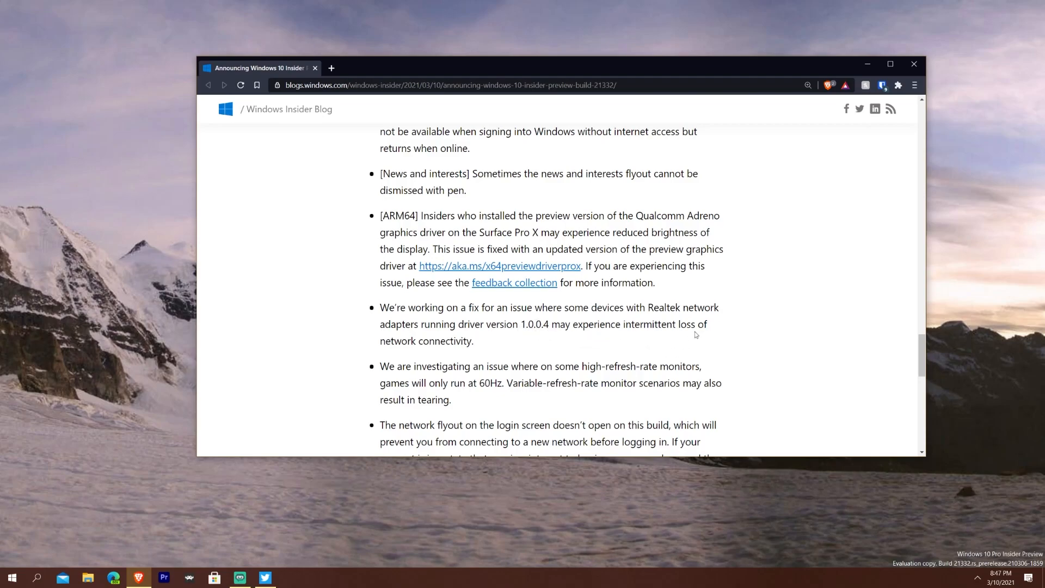
mouse_move(714, 347)
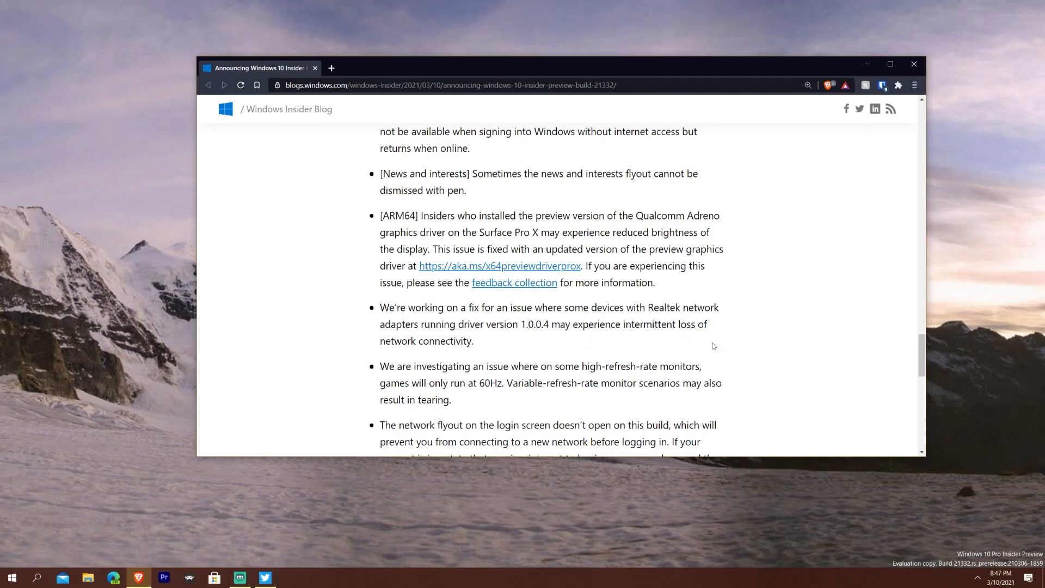
mouse_move(753, 349)
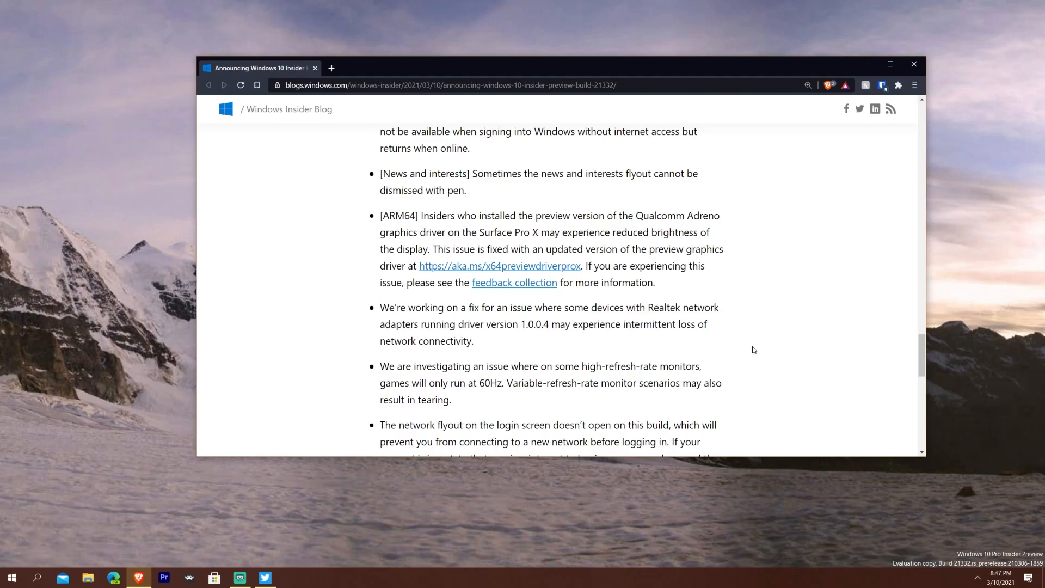
mouse_move(746, 352)
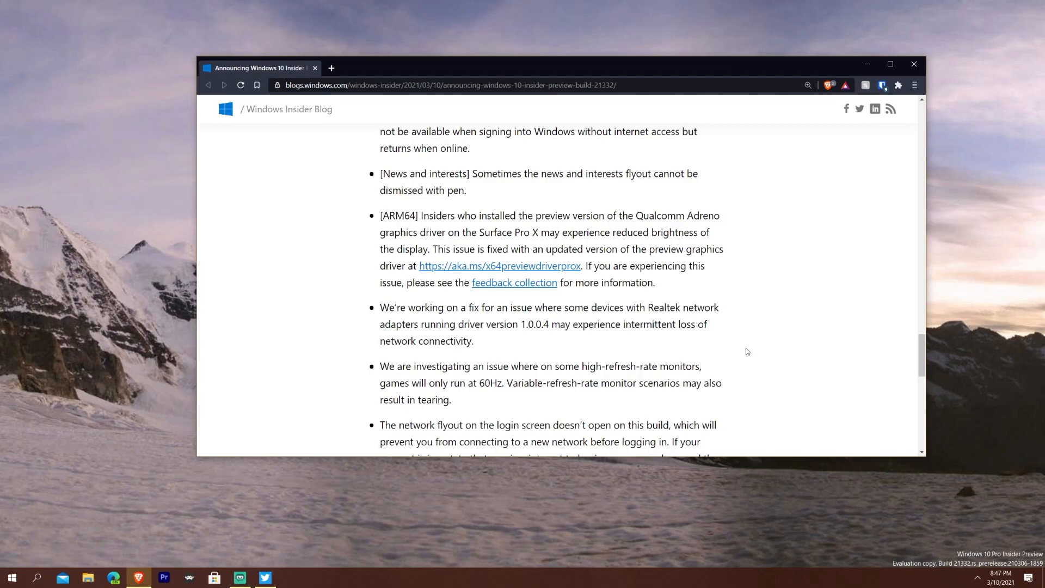
mouse_move(707, 354)
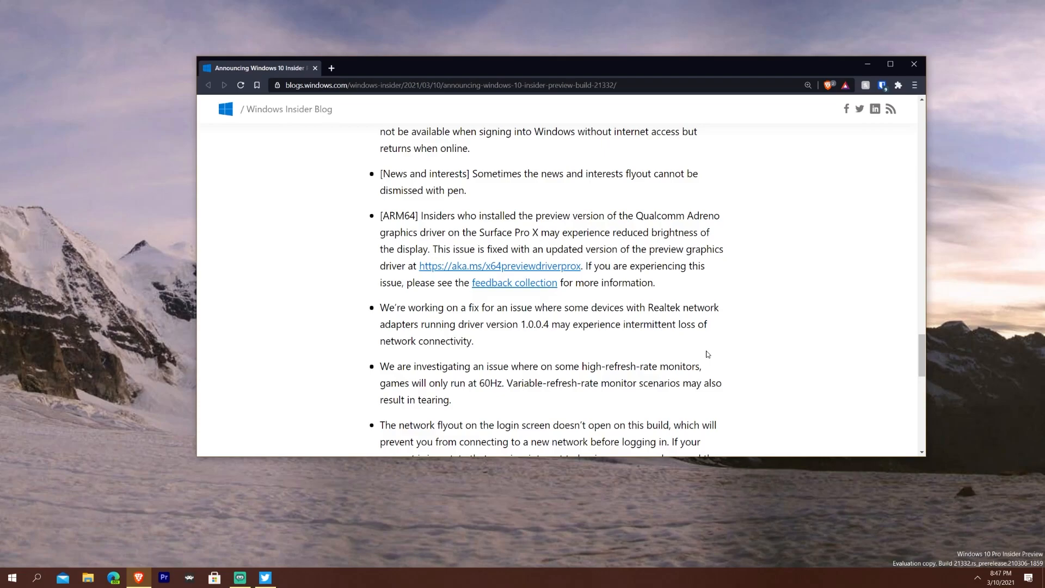
Scroll to the DWM memory leak known issue and the Important Insider Links heading
scroll("down", 3)
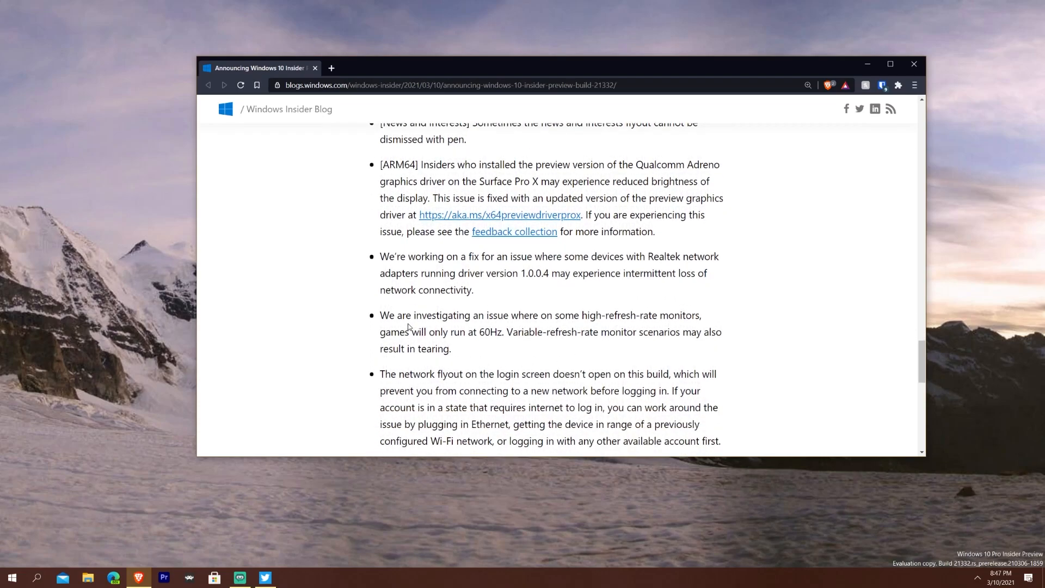
mouse_move(553, 328)
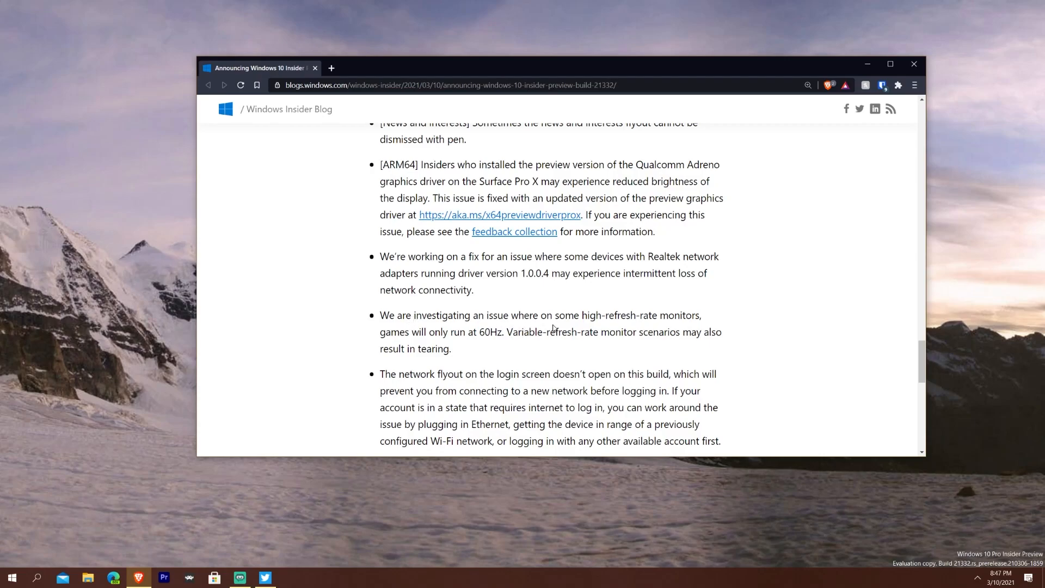
mouse_move(525, 365)
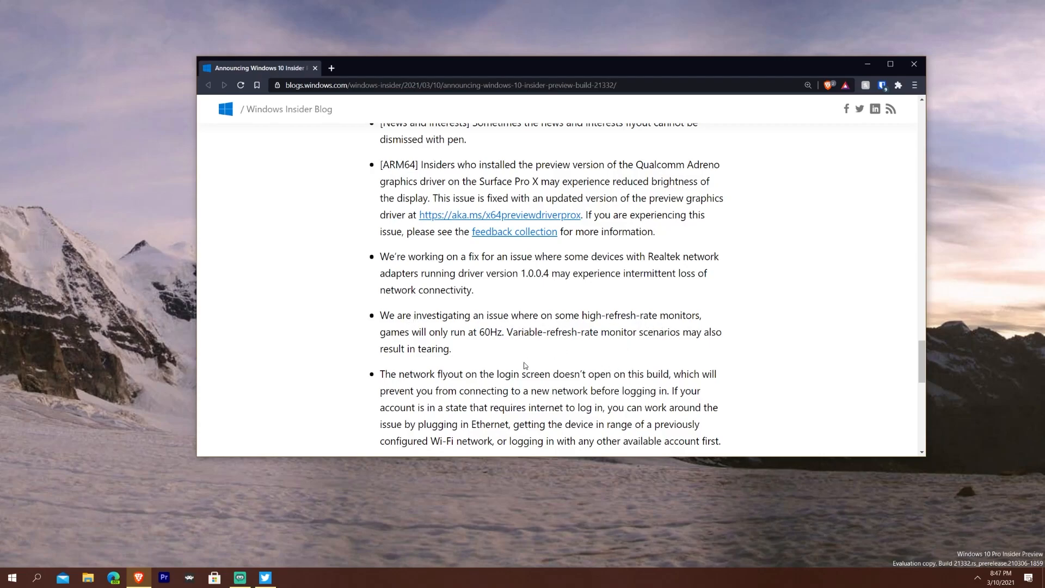
mouse_move(526, 345)
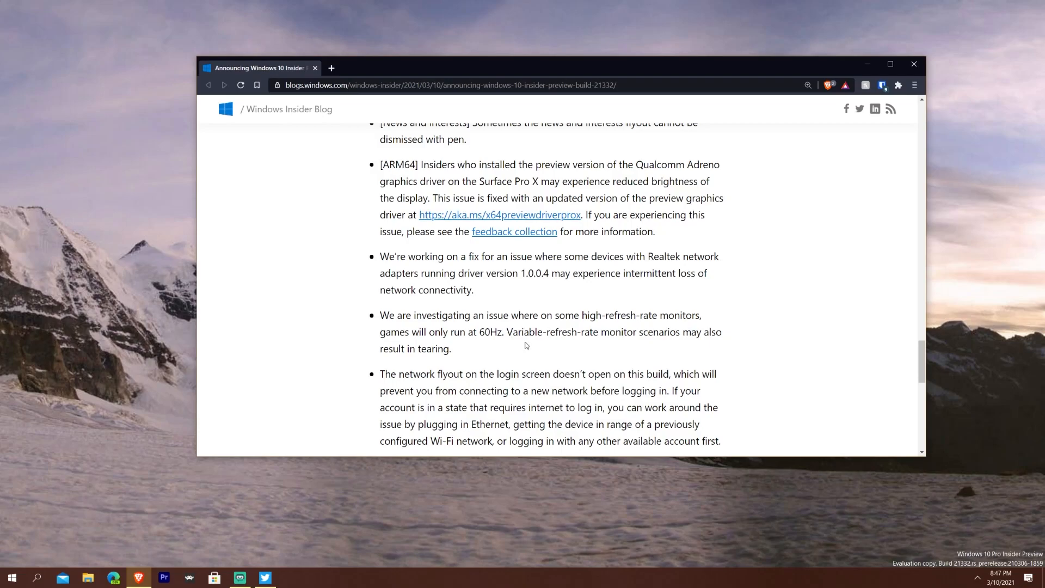
mouse_move(512, 352)
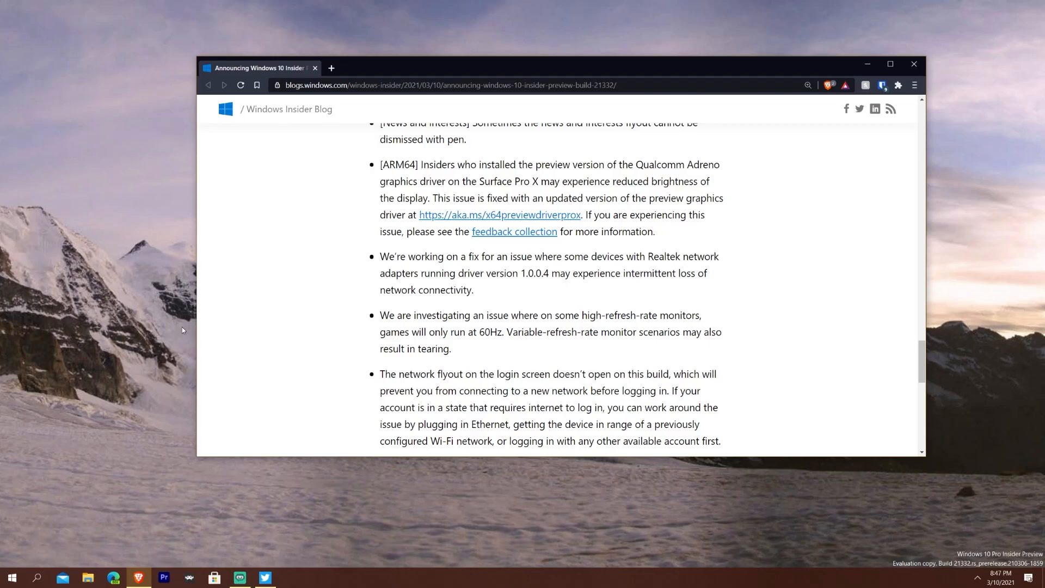
mouse_move(142, 320)
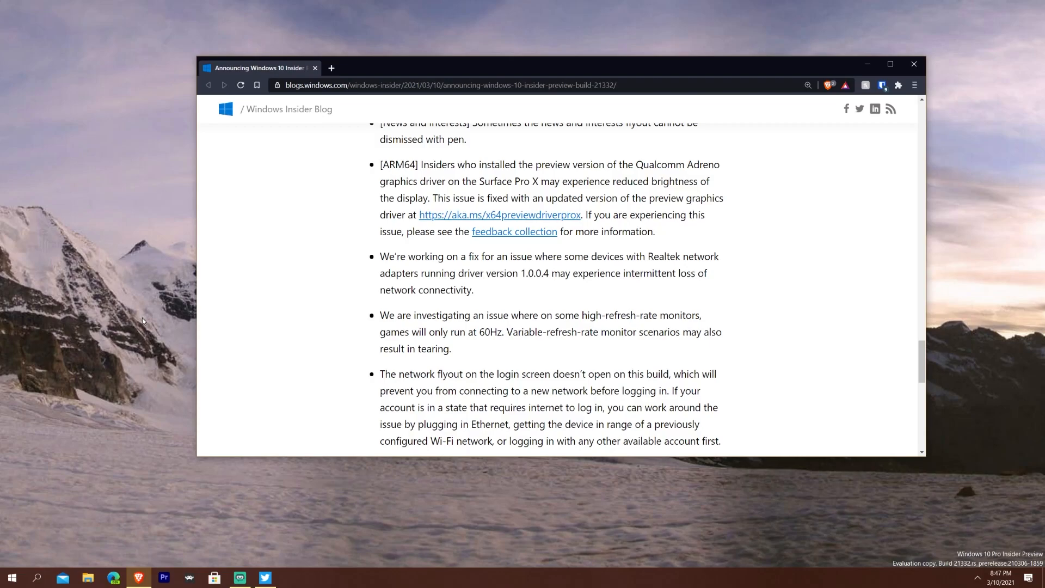
mouse_move(485, 346)
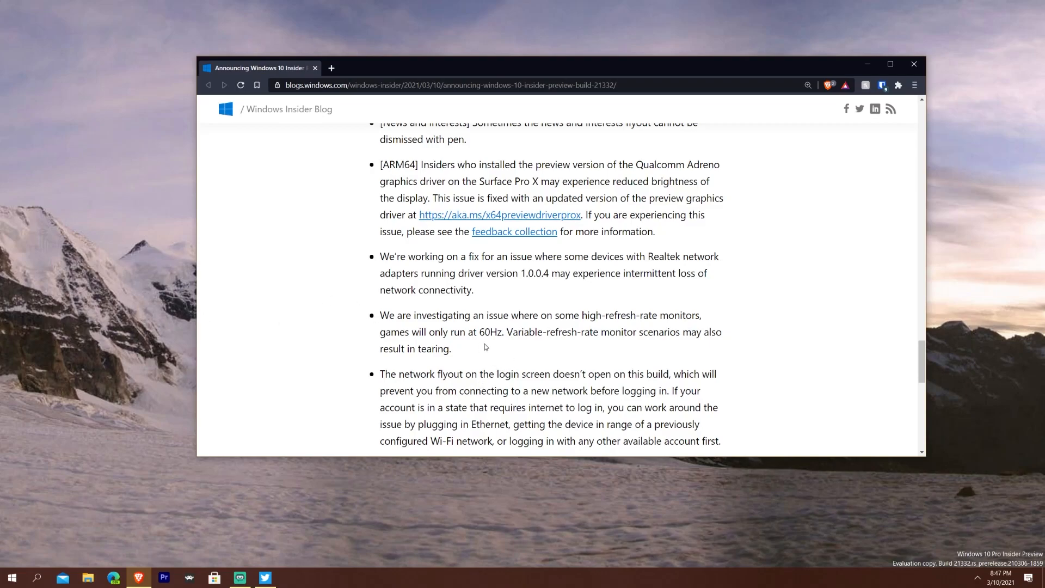
mouse_move(350, 352)
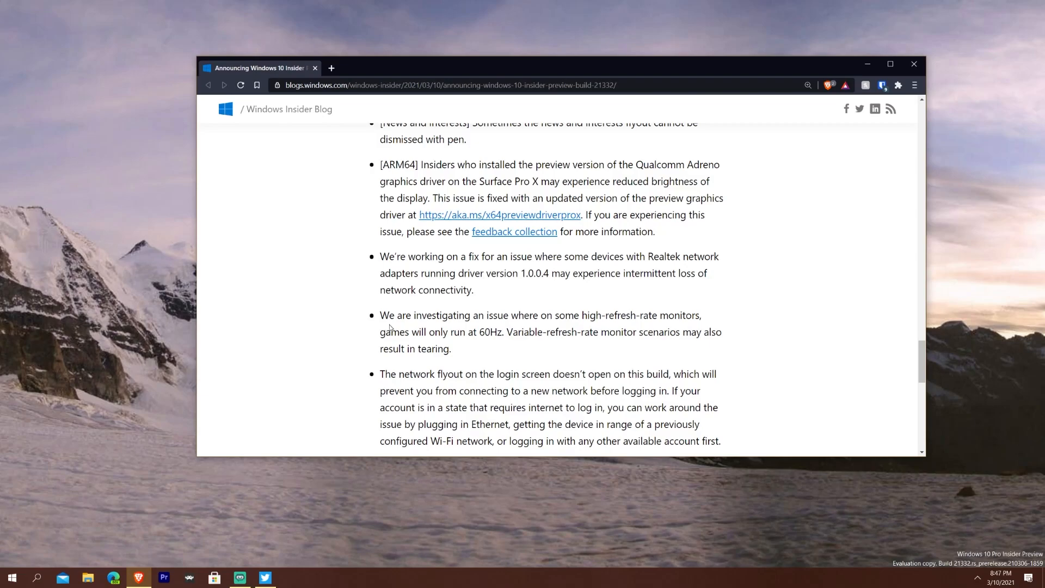
scroll("down", 3)
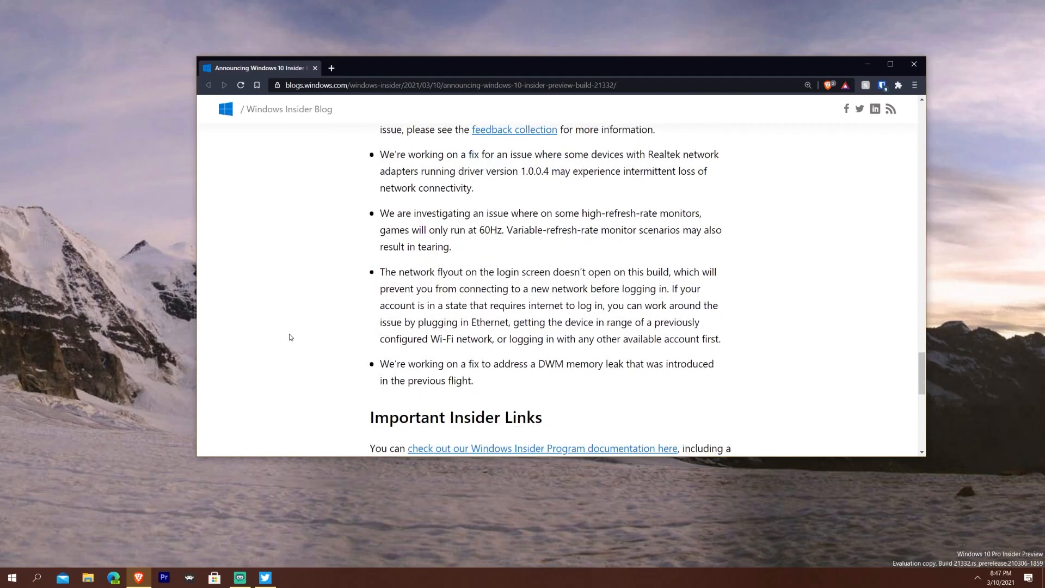